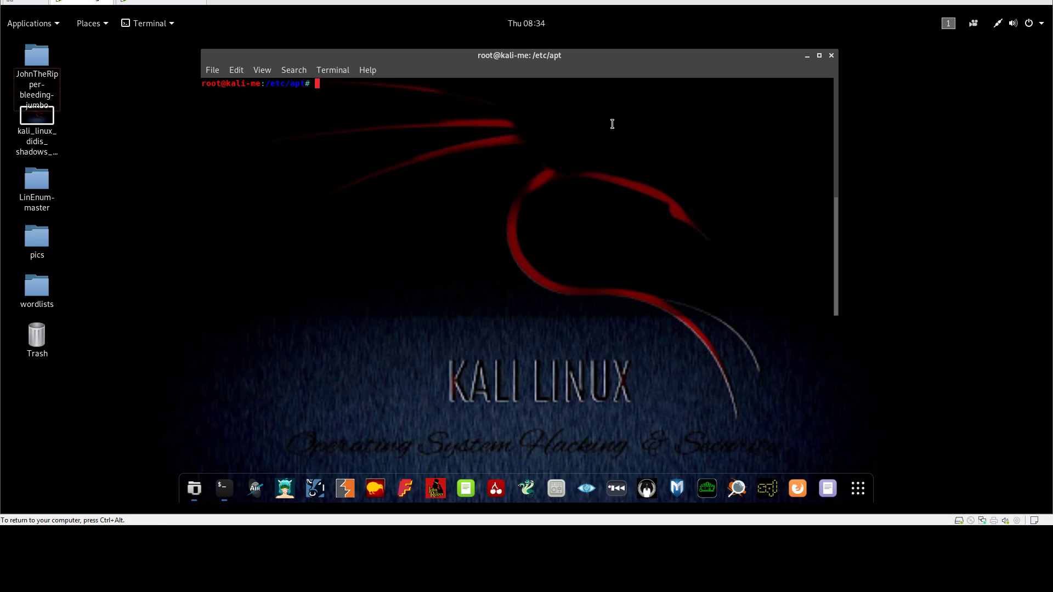
Run ifconfig to list eth0 (192.168.94.129) and the loopback interface.
text(ifconfig)
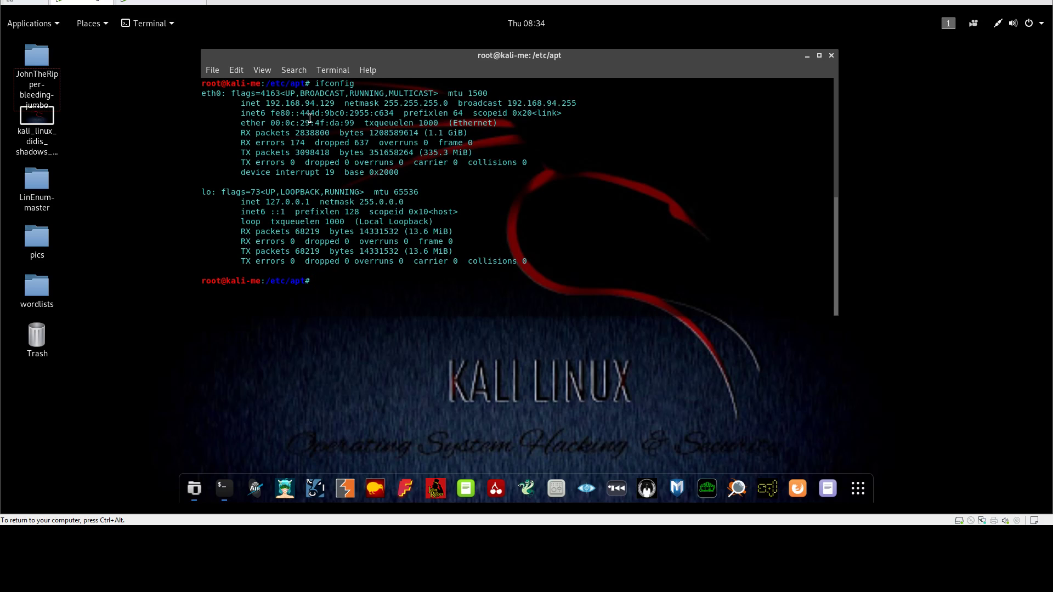
mouse_move(295, 143)
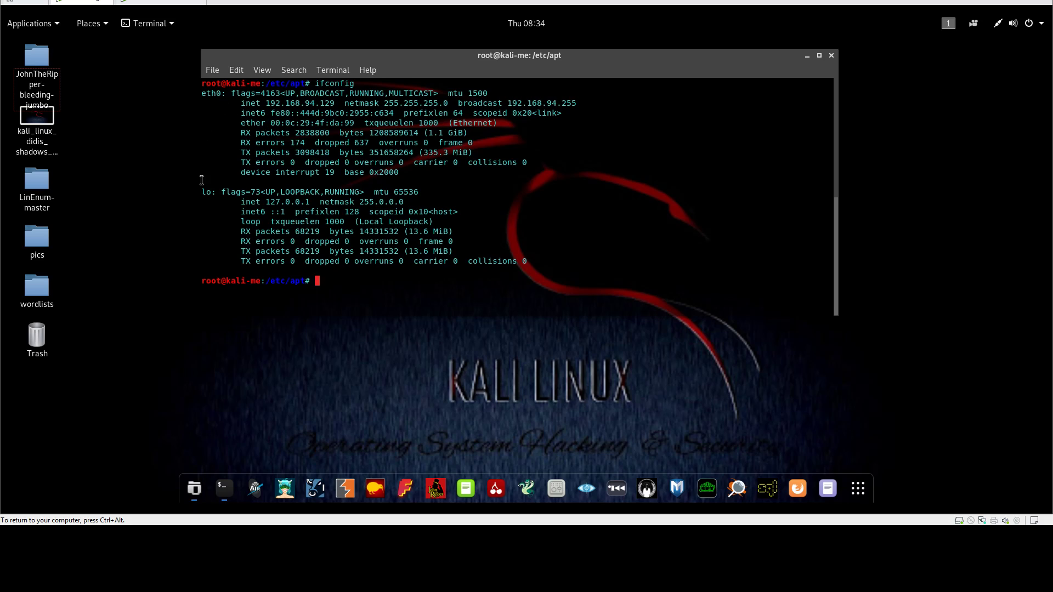
mouse_move(241, 163)
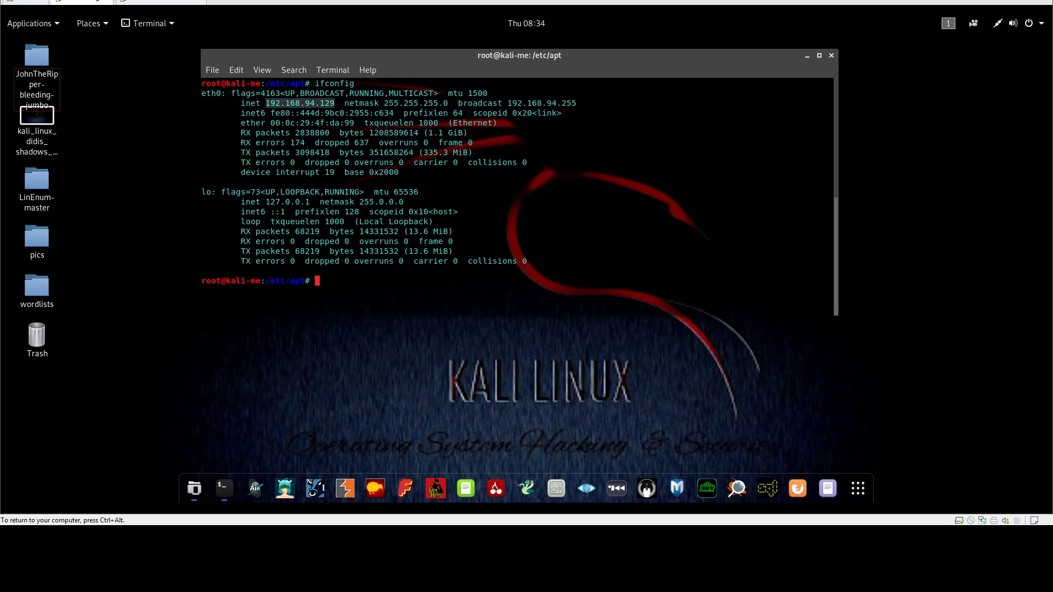
mouse_move(383, 146)
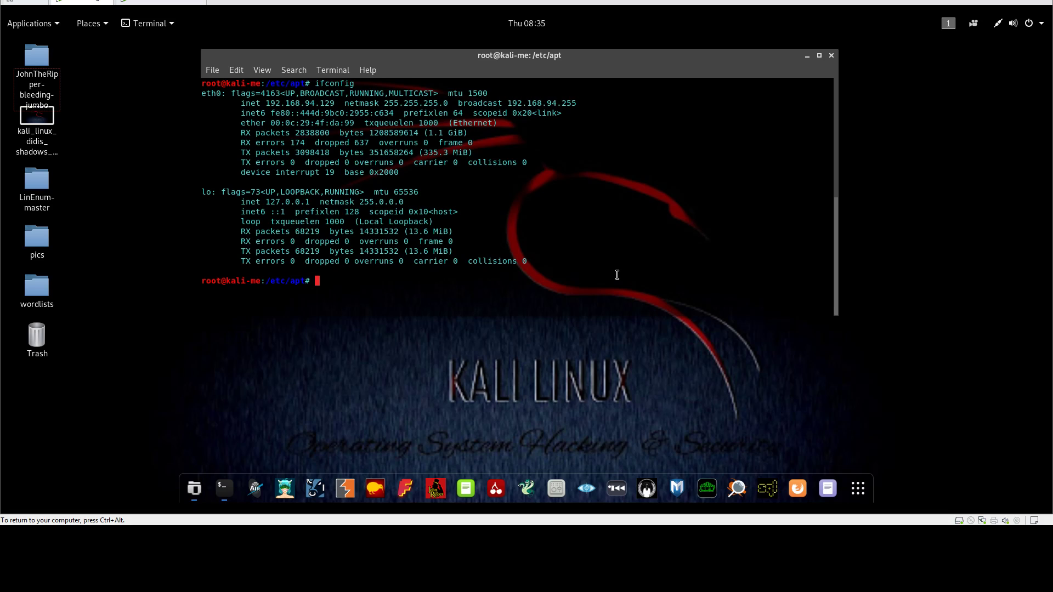
Monitor TCP connections with watch ss -tp and hide the other terminal showing fetch errors.
text(watch ss)
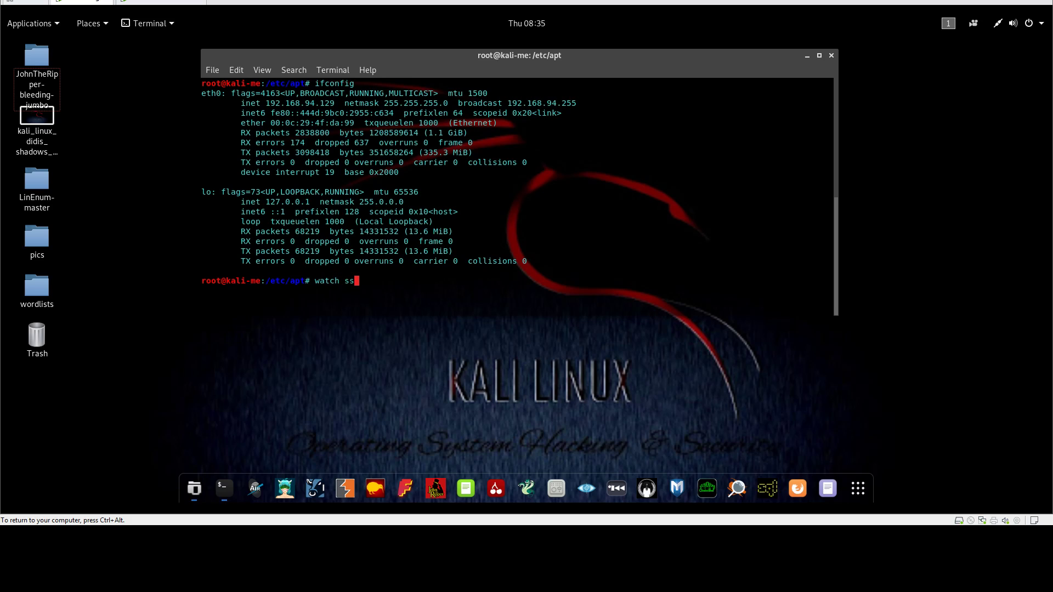
text(-tp)
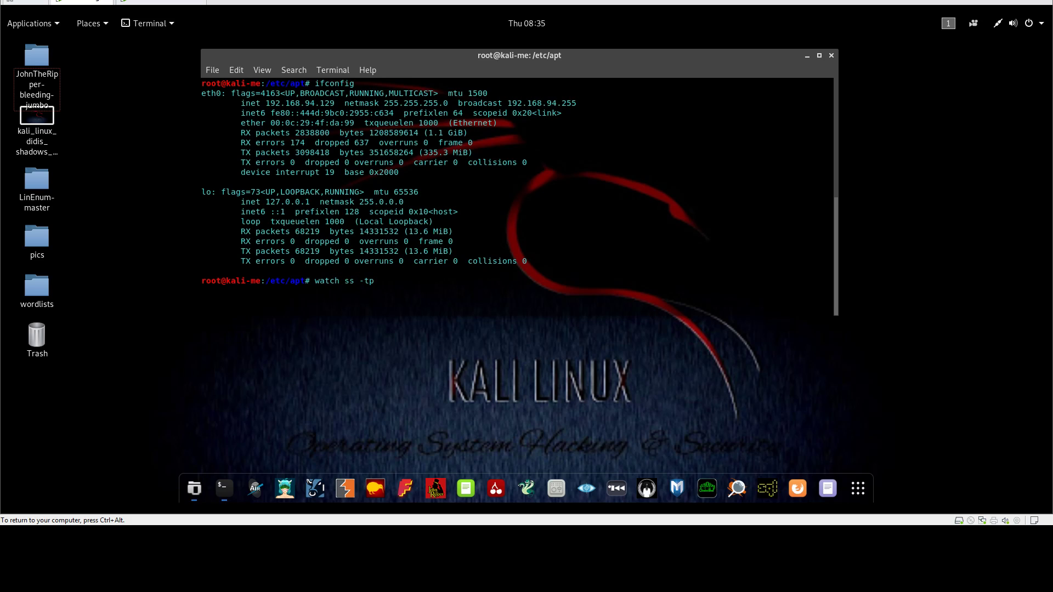
key(Return)
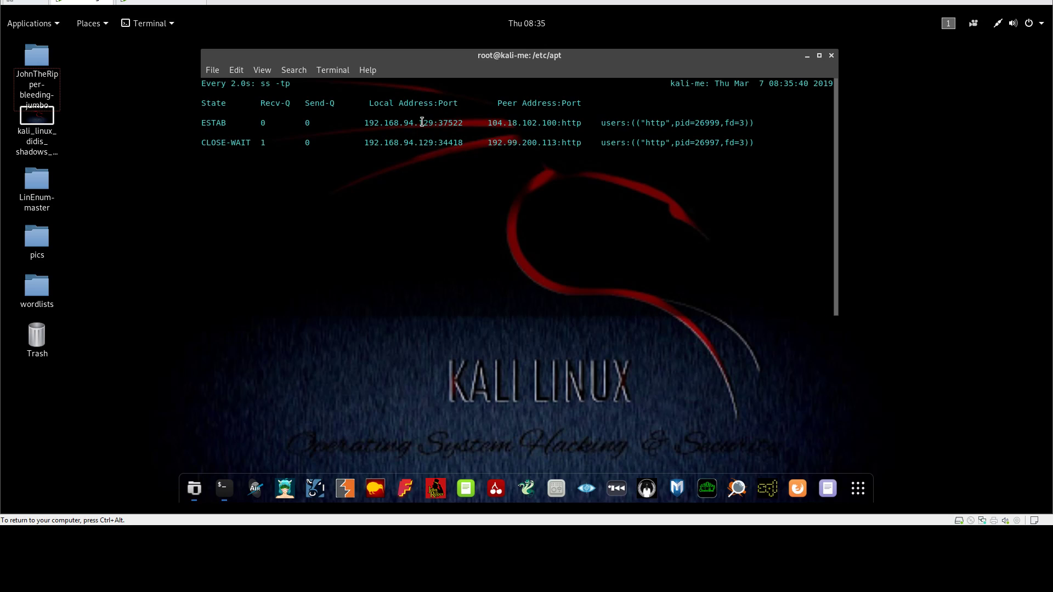
mouse_move(527, 114)
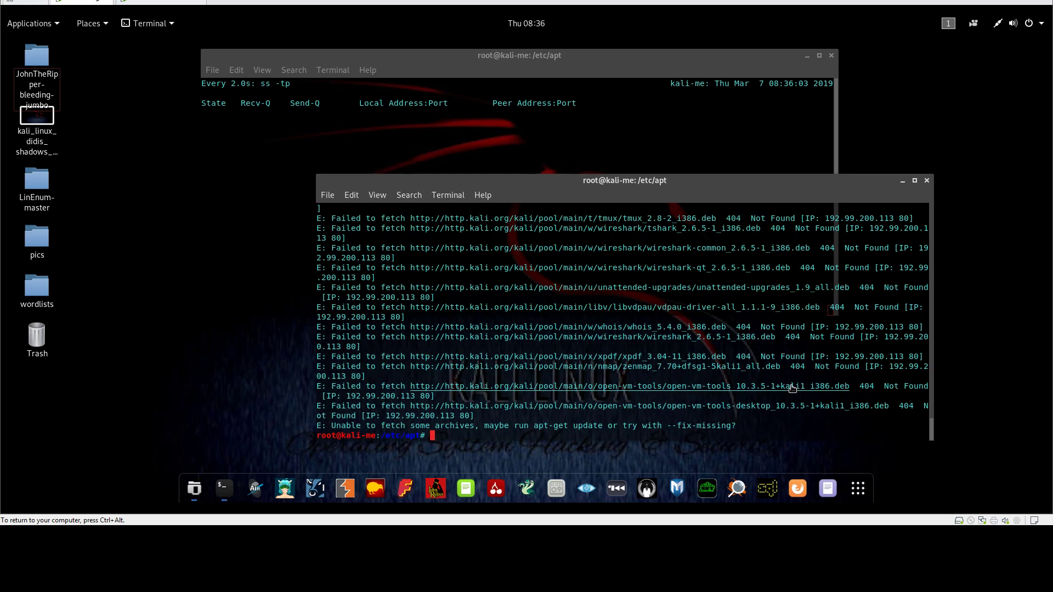
mouse_move(905, 187)
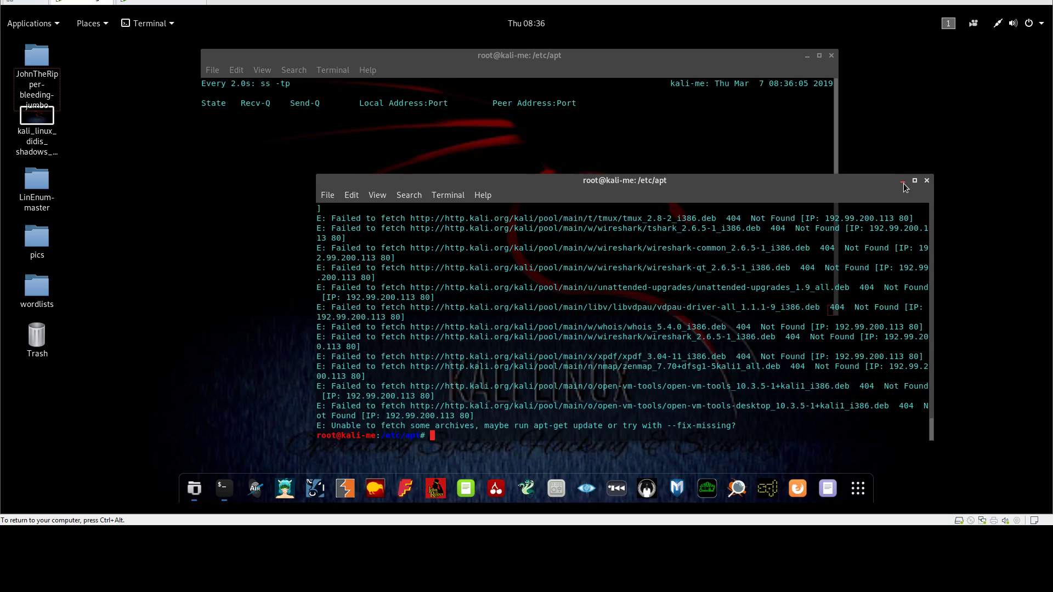
click(927, 180)
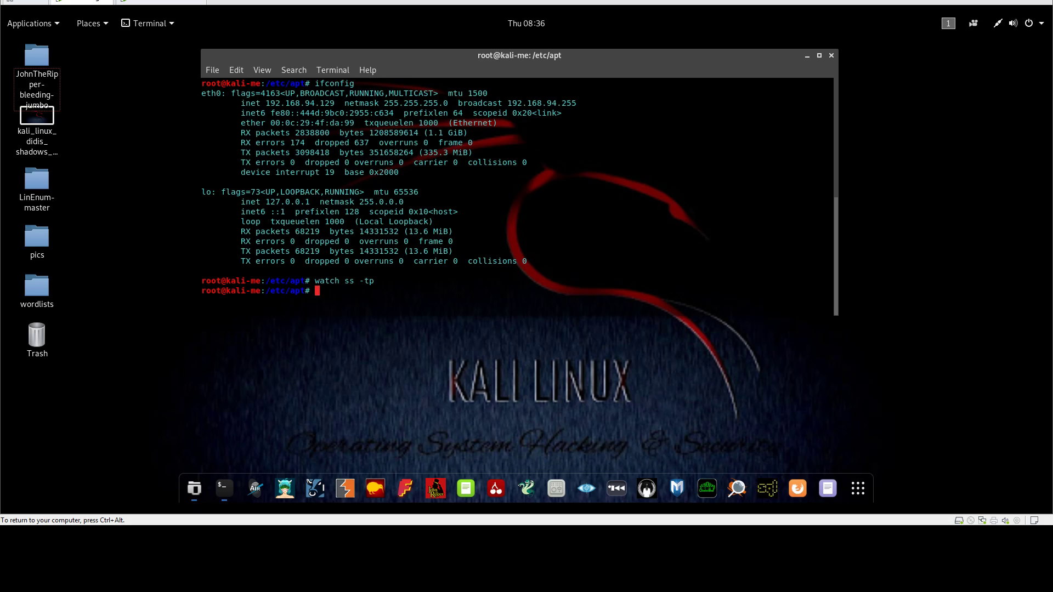
Run netstat -a, clear the screen, then run netstat -ant for TCP connections.
text(ne)
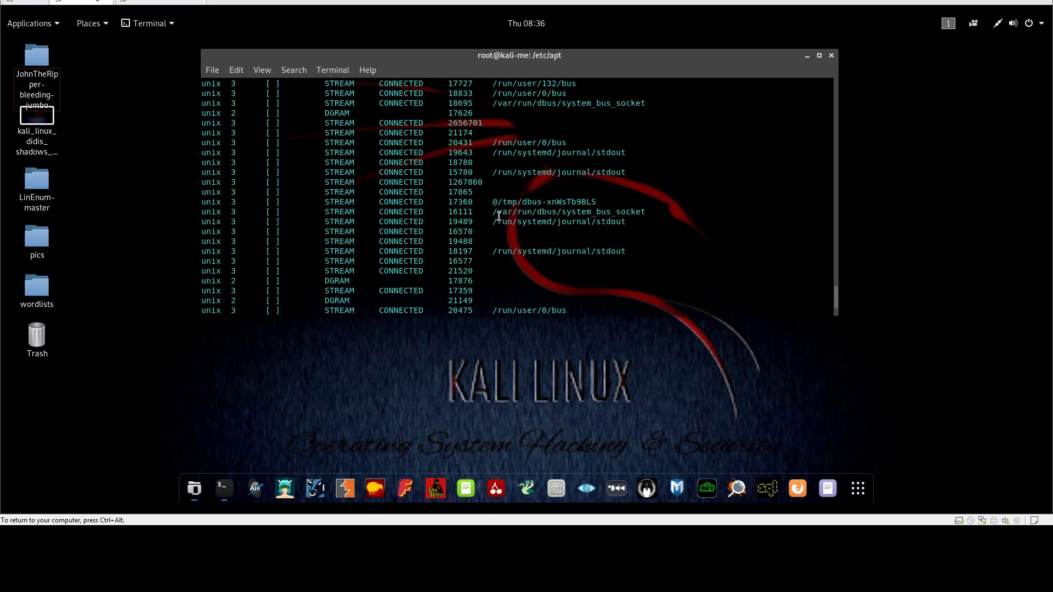
scroll(down, 3)
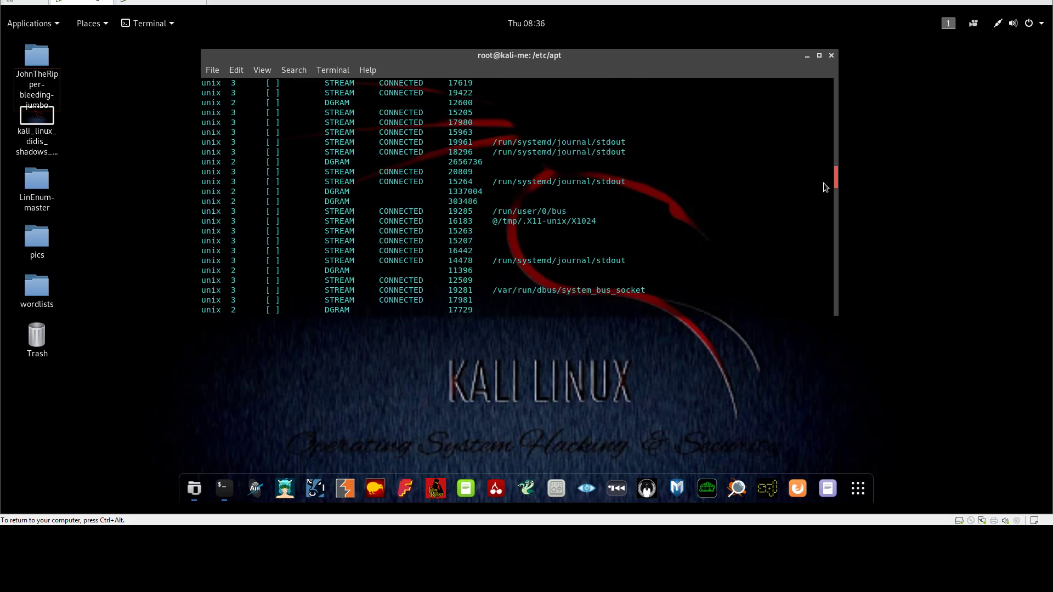
key(Return)
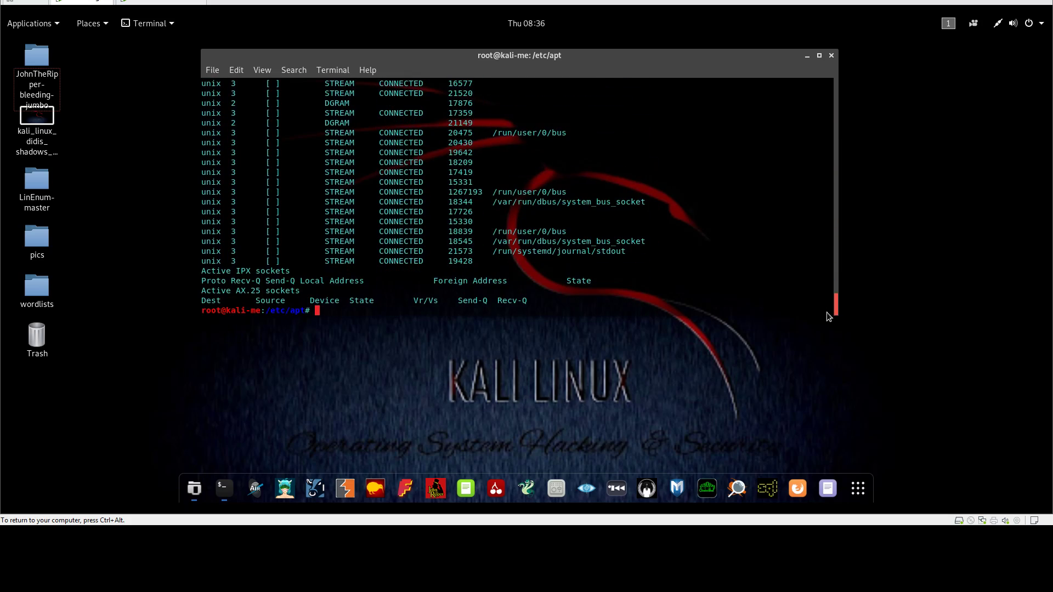
text(cle)
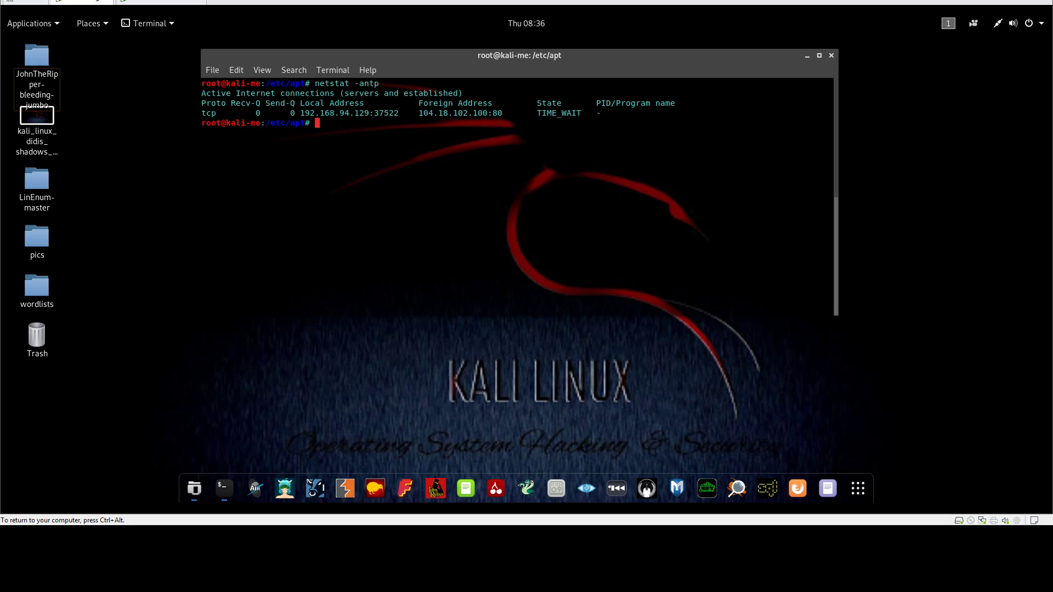
text(netstat)
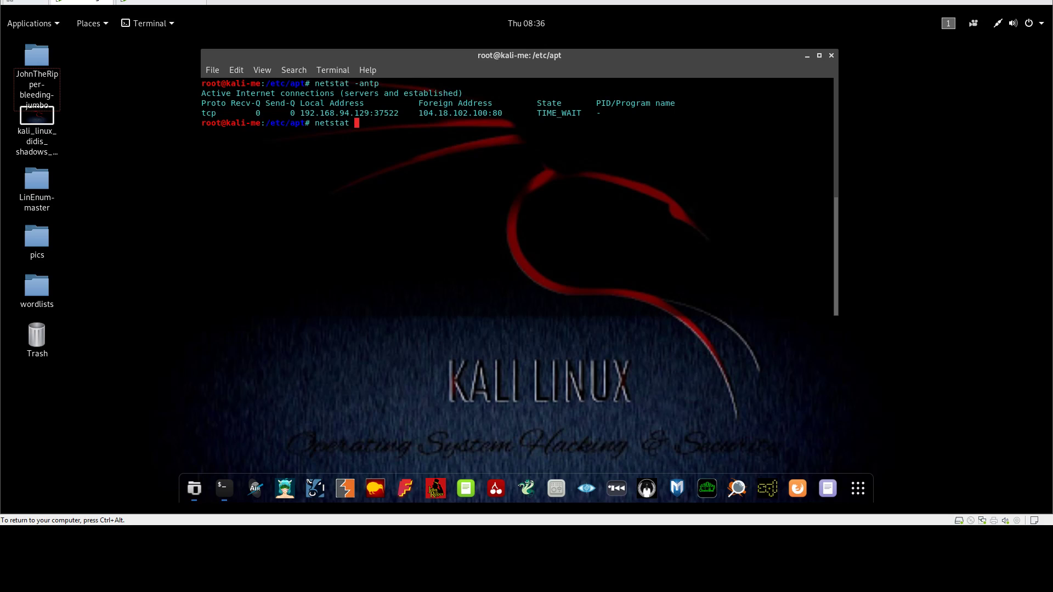
text(-ant)
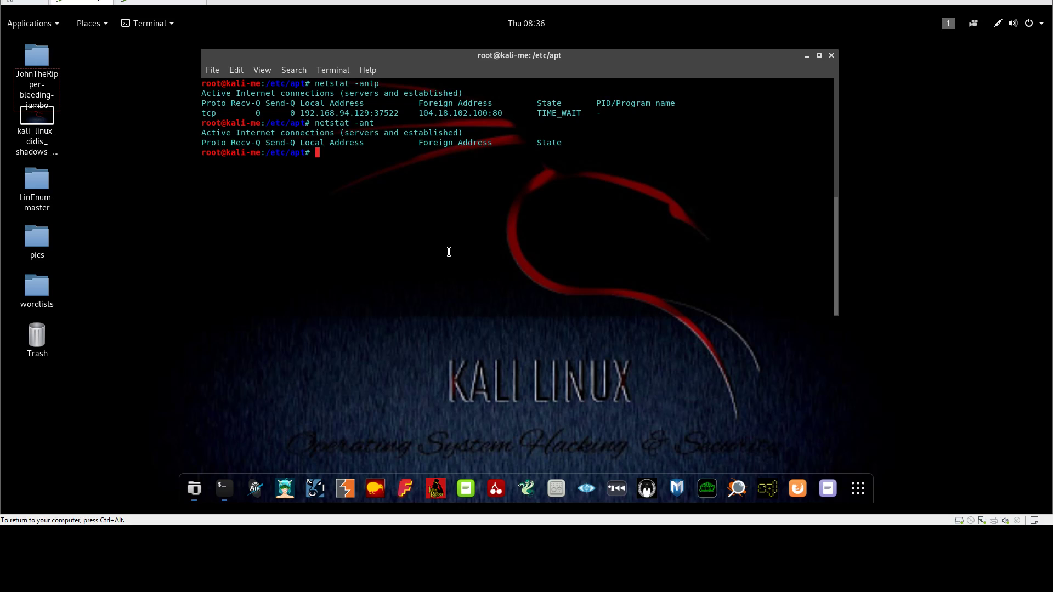
List UDP sockets with netstat -anu, showing one socket on 0.0.0.0:68.
text(n)
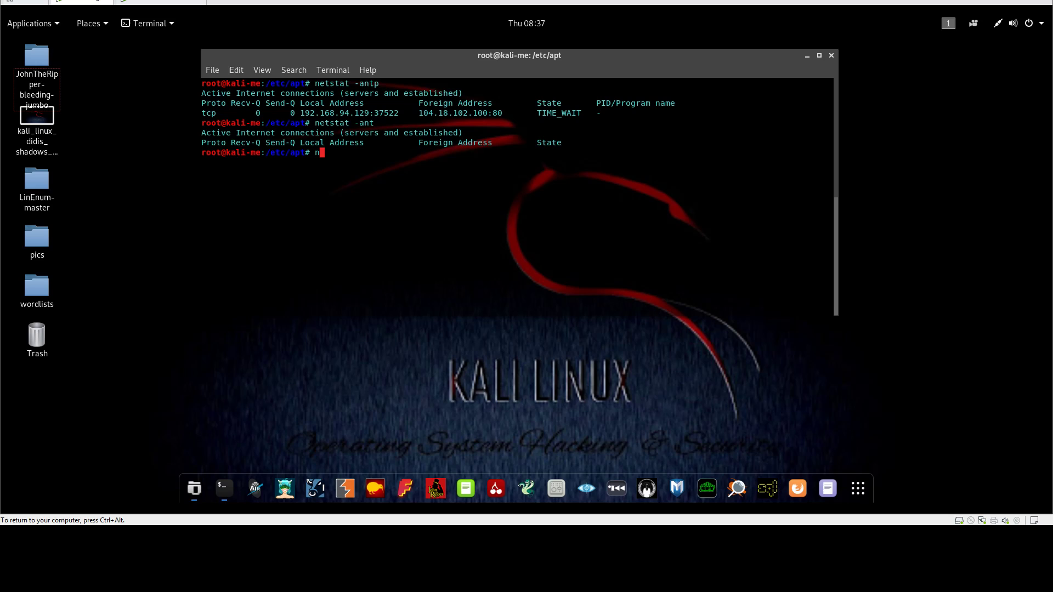
text(etstat)
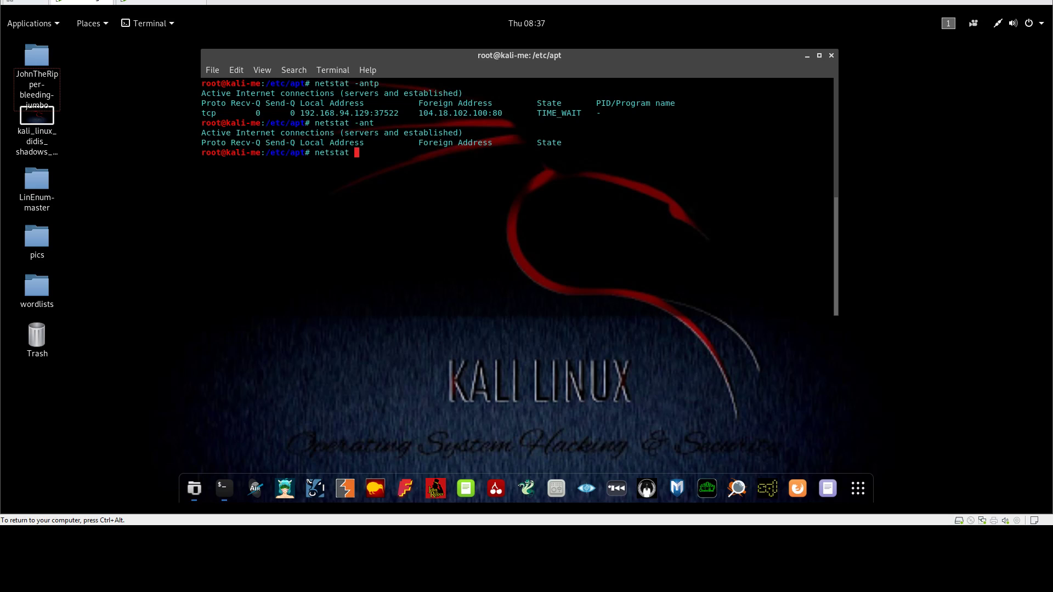
text(-anu)
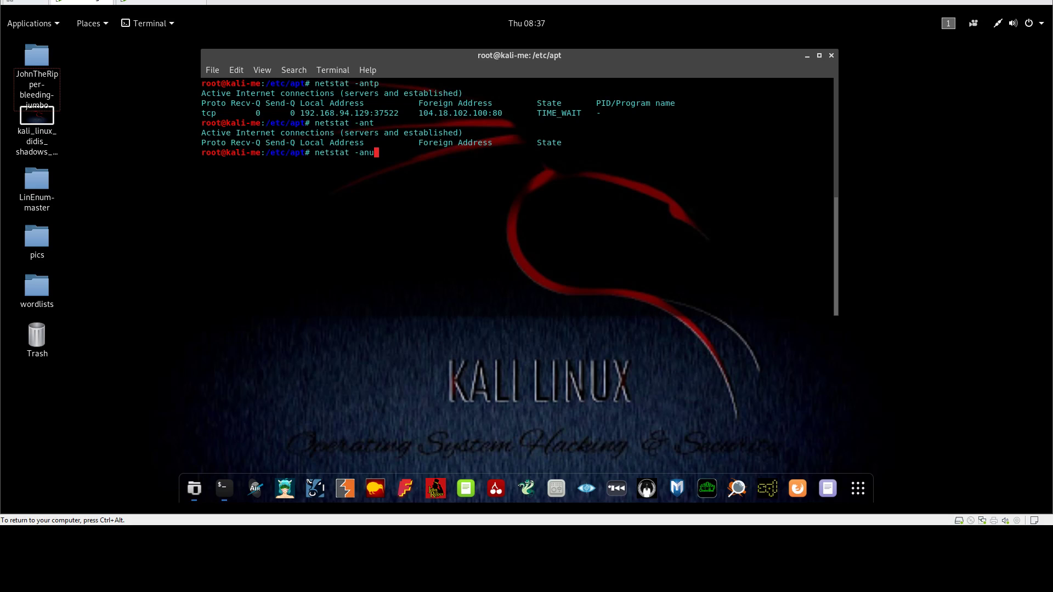
text(=ud)
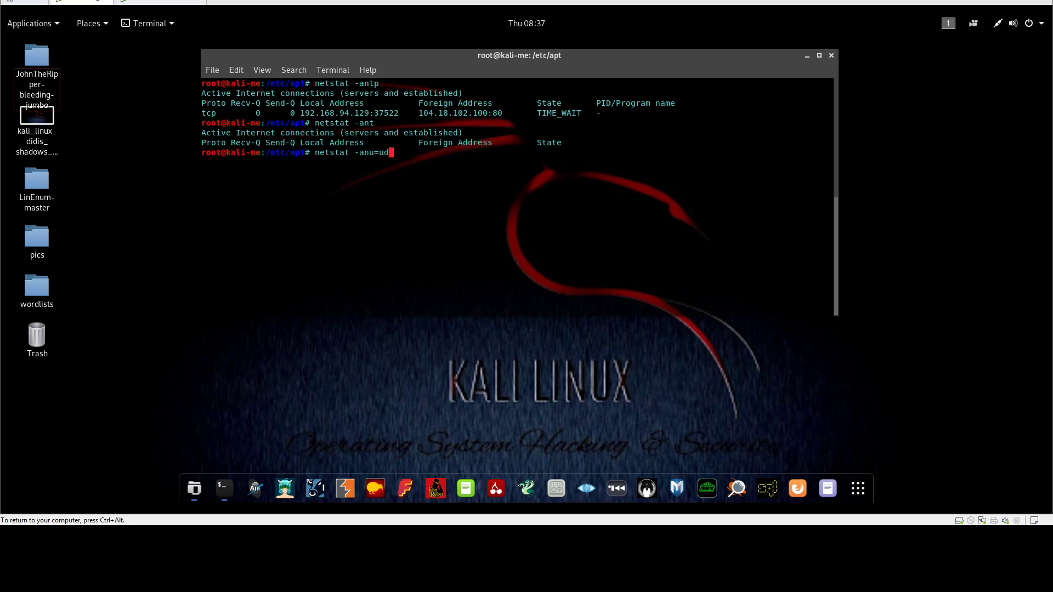
key(Return)
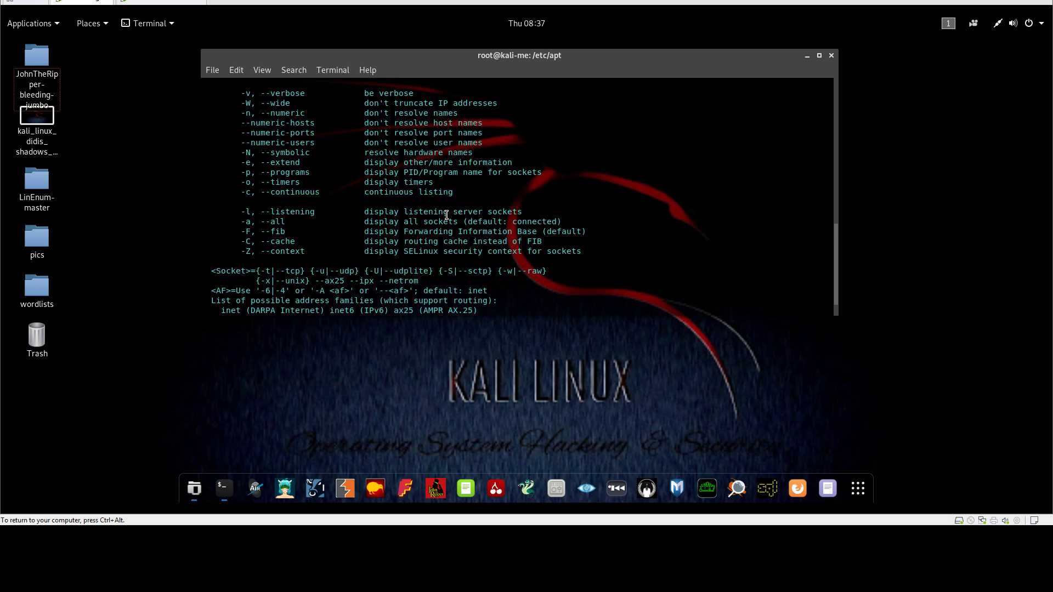
text(netstat -anu=udp)
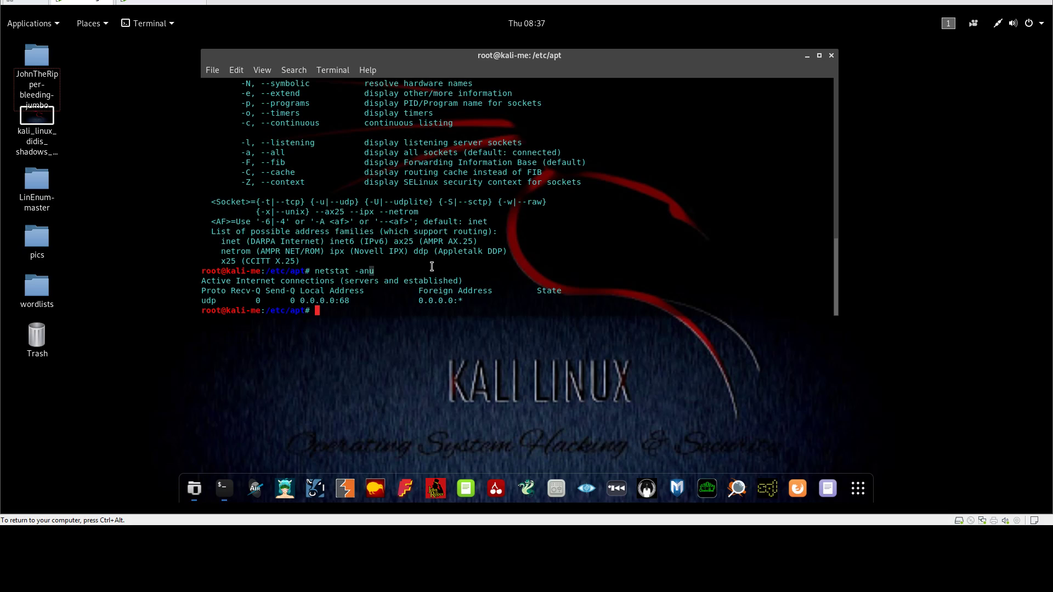
Run lsof -i, showing dhclient (PID 662) holding a UDP bootpc socket.
text(los)
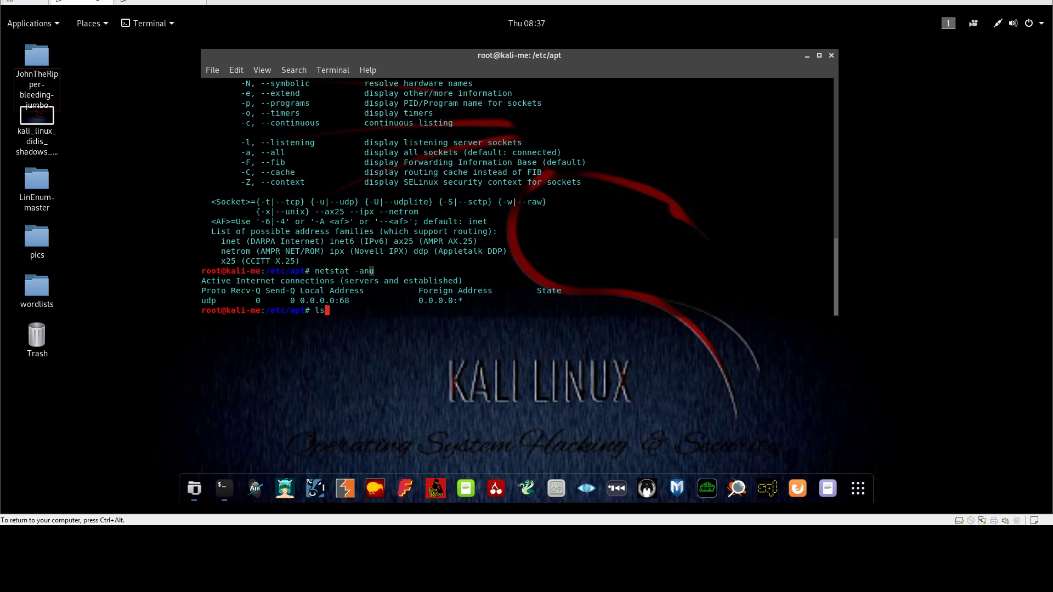
text(sof -i)
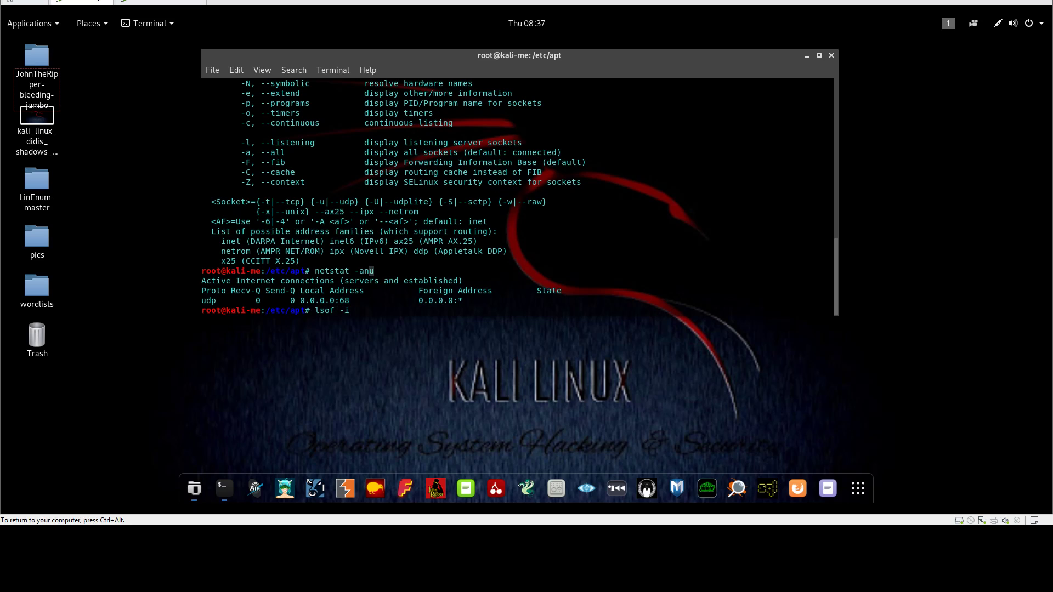
key(Return)
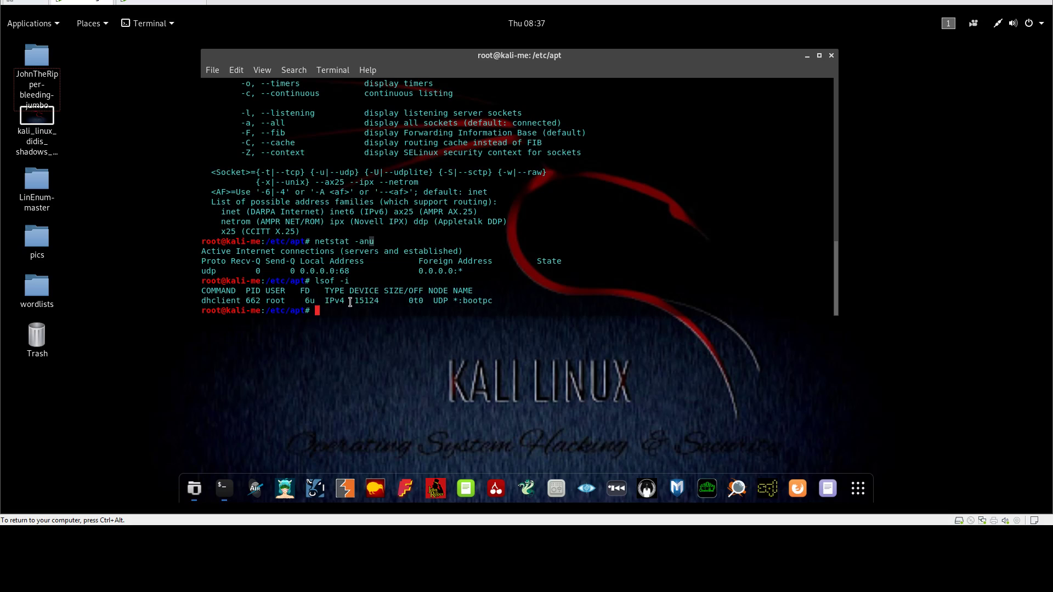
mouse_move(246, 294)
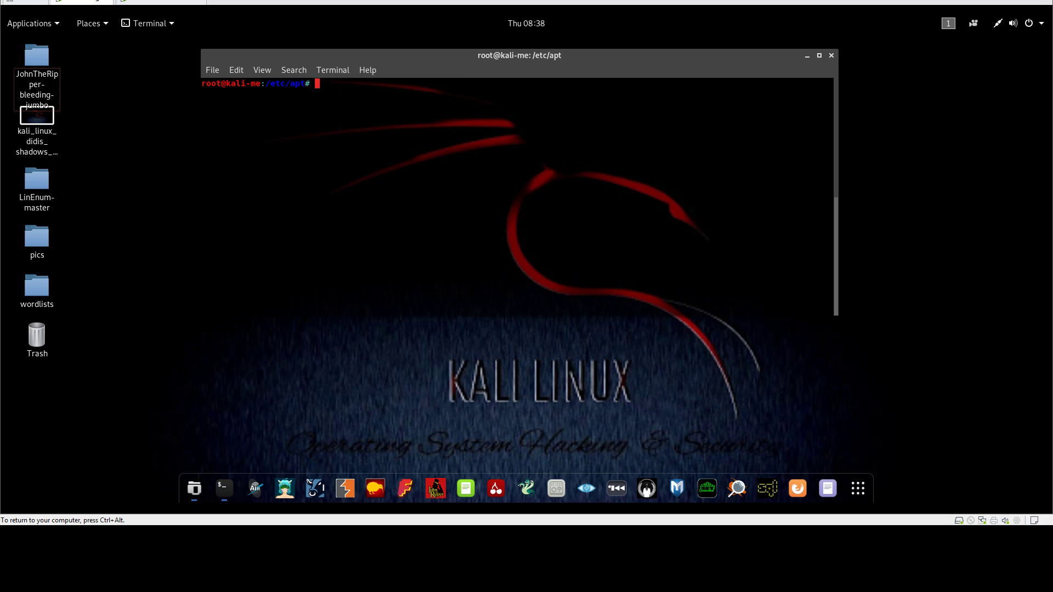
Reverse-lookup 192.168.94.135 with dig -x, getting NXDOMAIN, and select the IP.
text(dig)
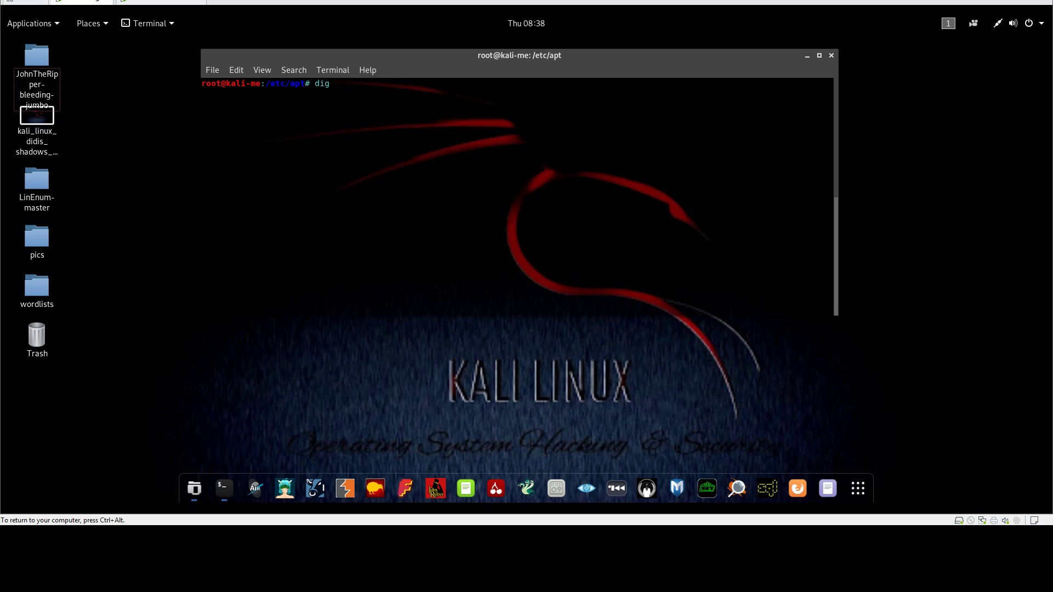
text(-x)
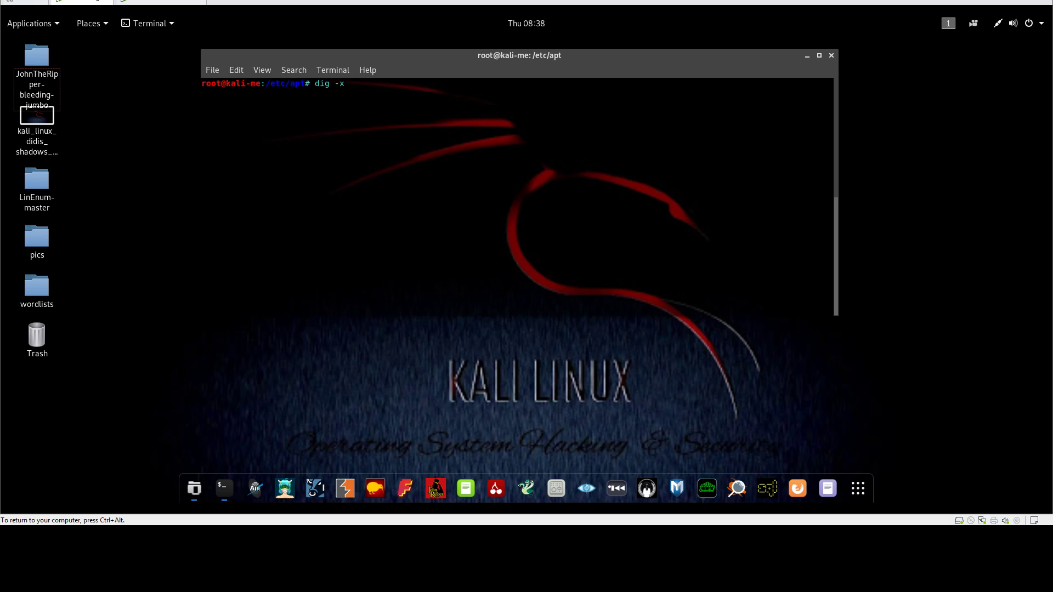
mouse_move(275, 81)
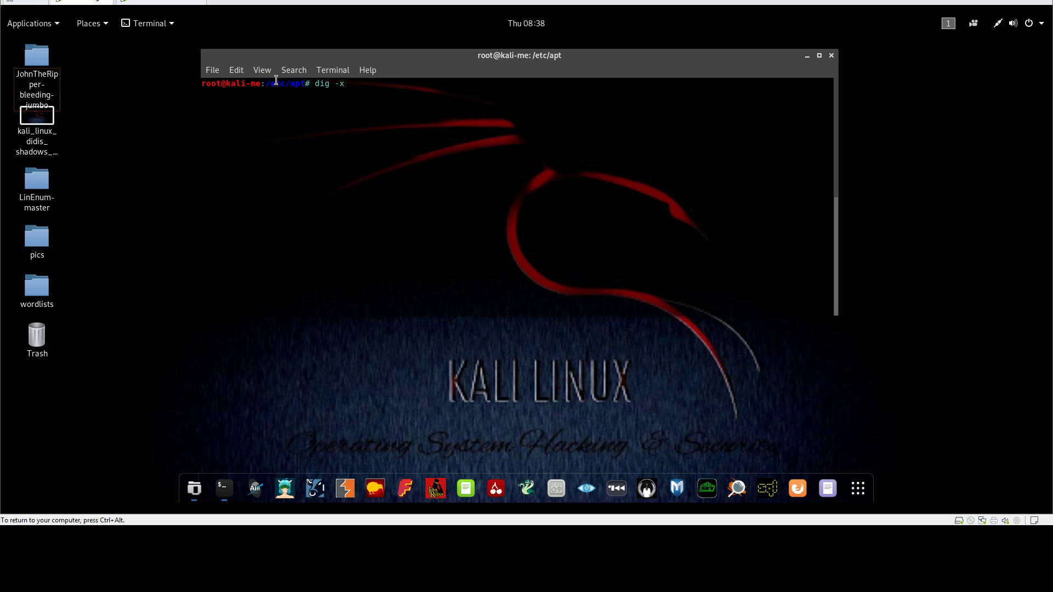
text(192.168)
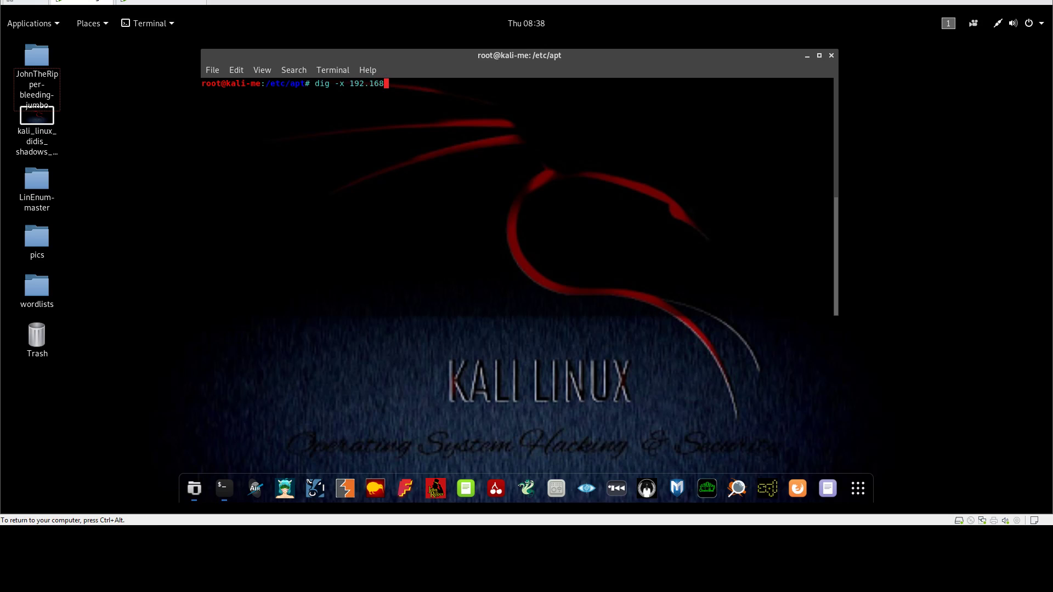
text(.94.135)
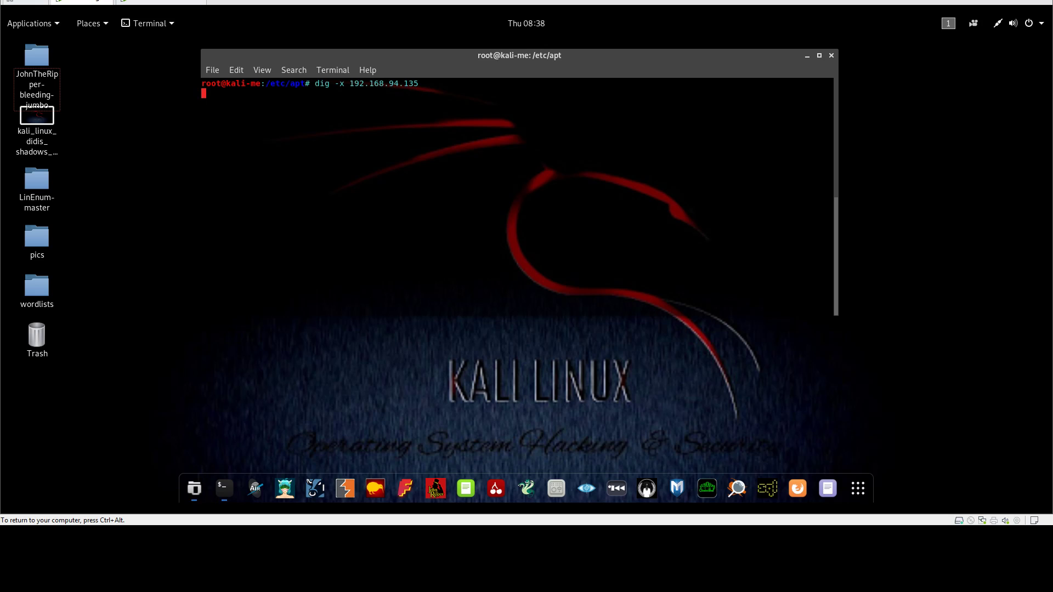
key(Return)
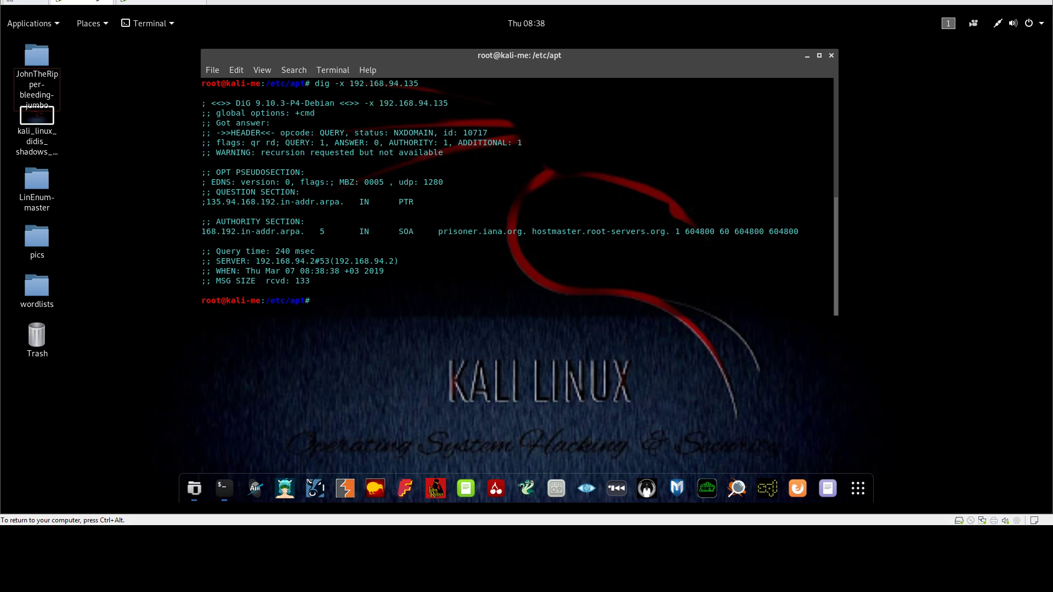
mouse_move(346, 171)
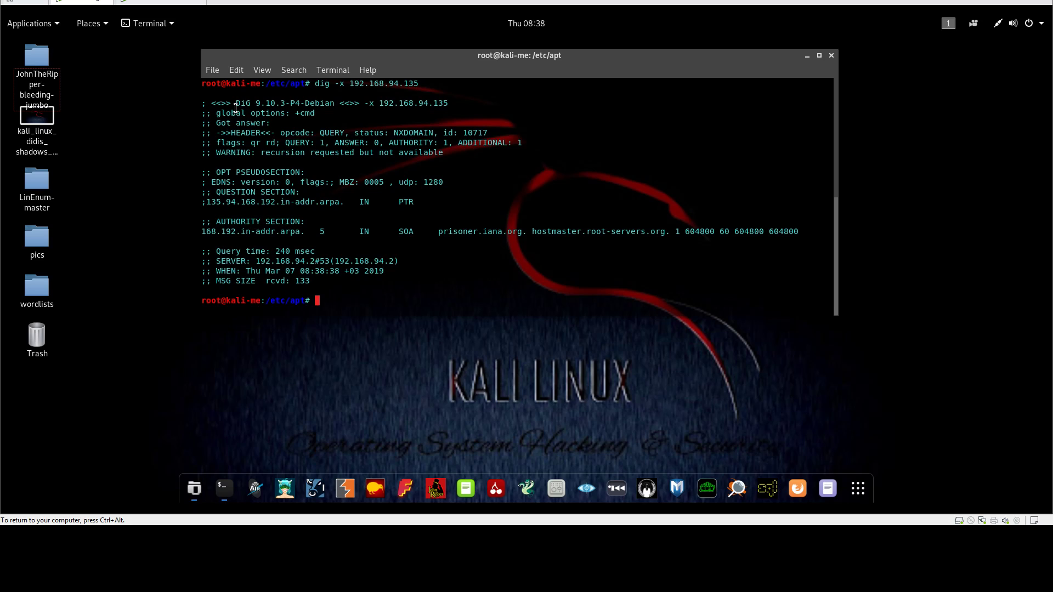
mouse_move(352, 83)
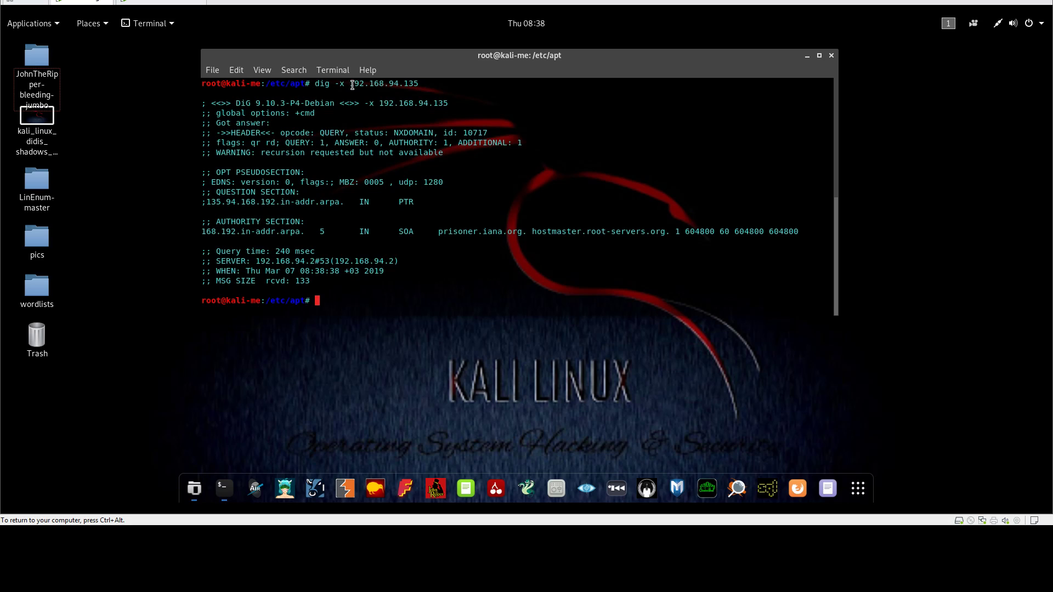
drag(350, 84, 416, 83)
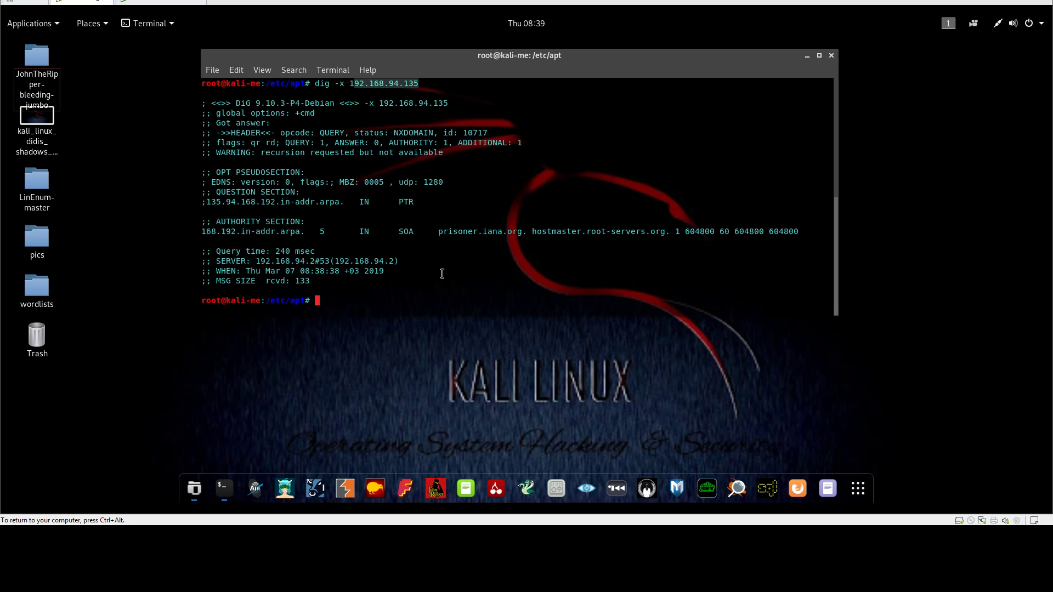
Run host 192.168.94.135, which also reports NXDOMAIN.
text(host)
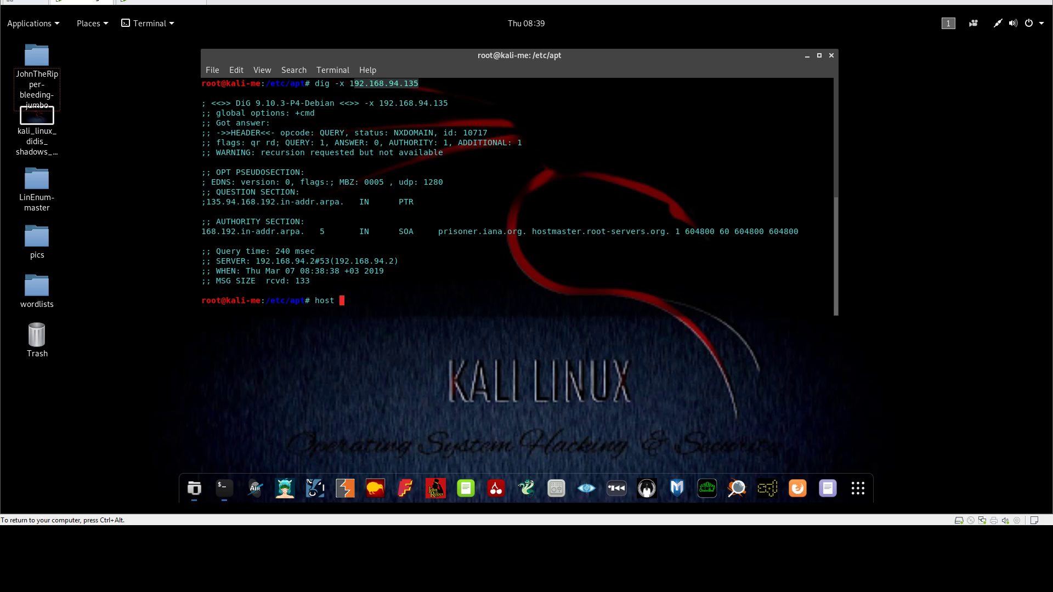
text(19)
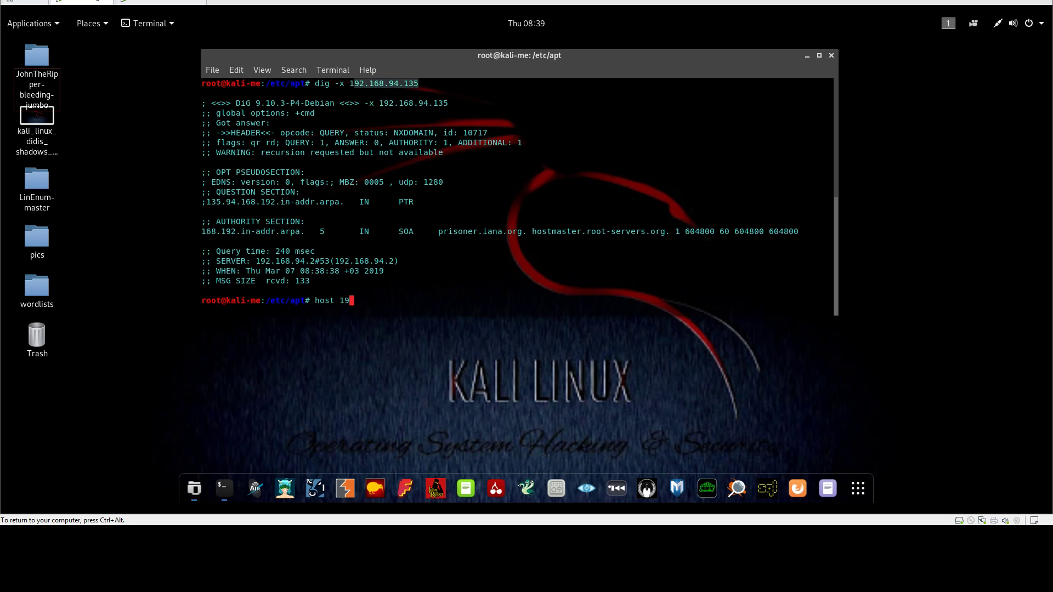
text(2.168.94.135)
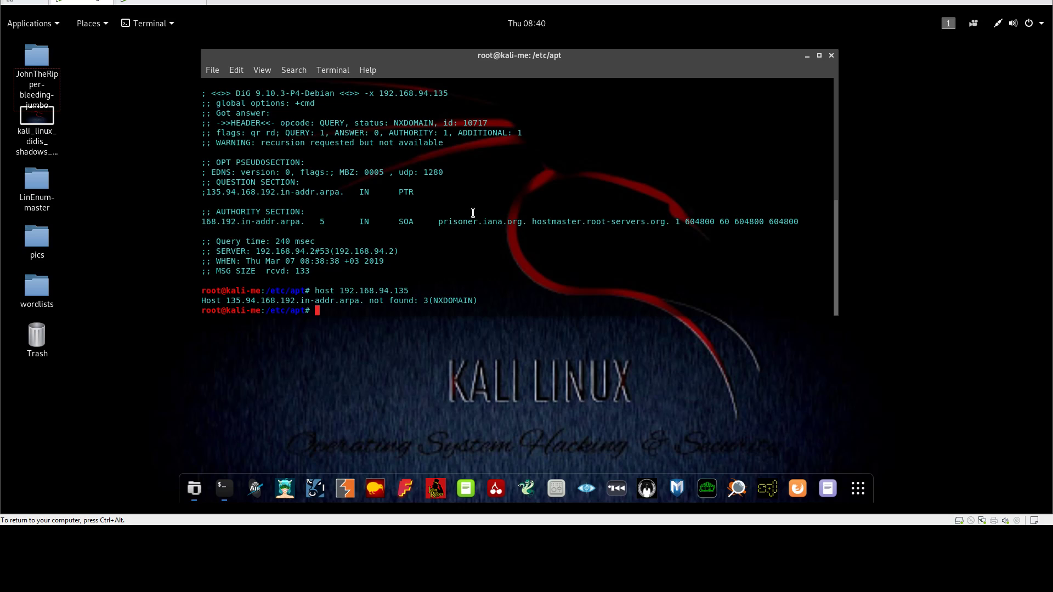
Run id, whoami and who -a to show root's ids, boot time and tty2 session.
text(id)
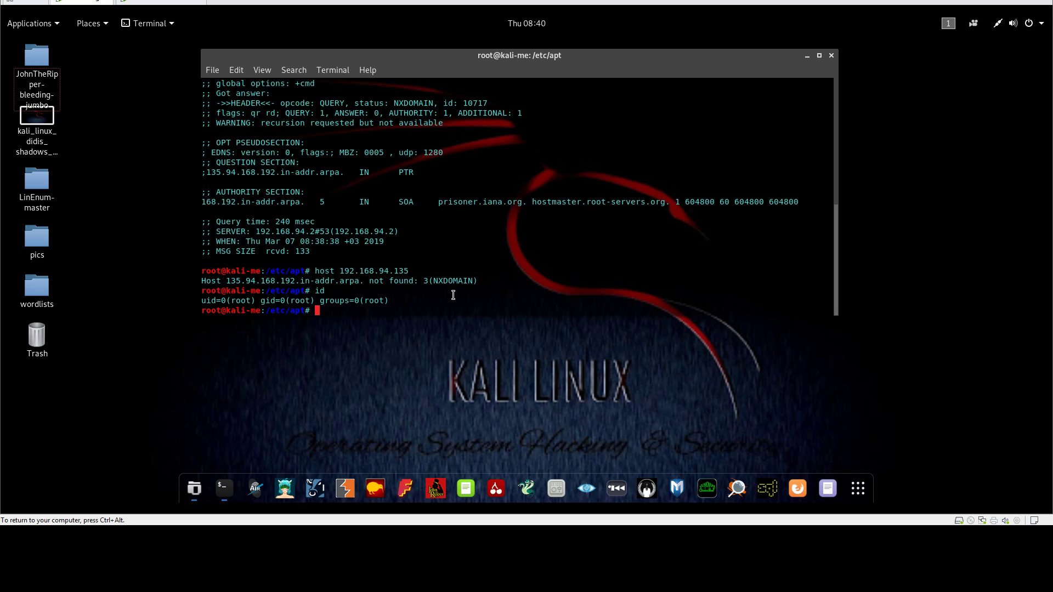
text(w)
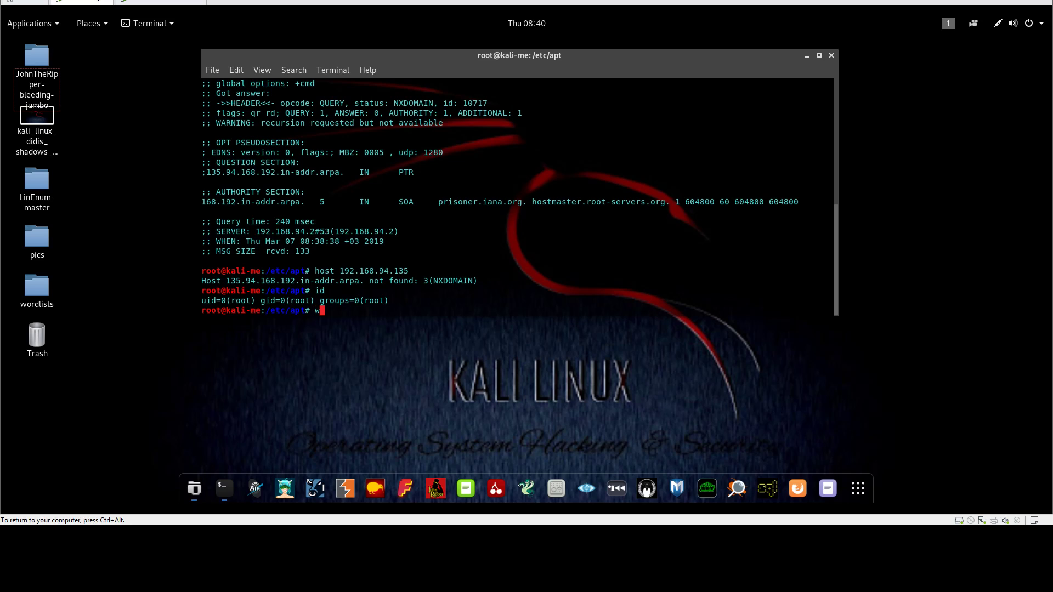
text(hoami)
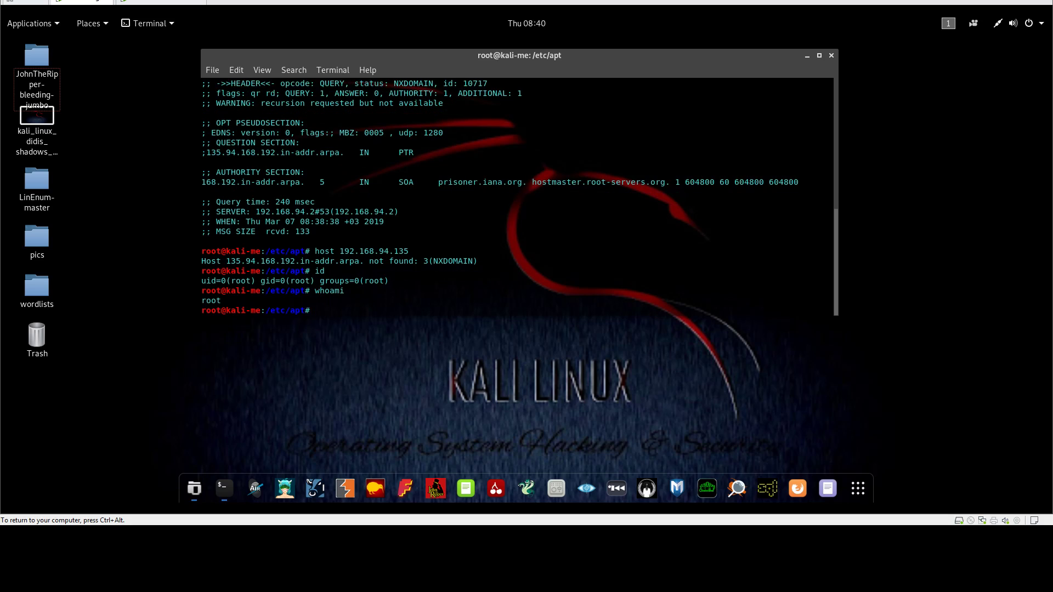
text(whp -a)
text(who)
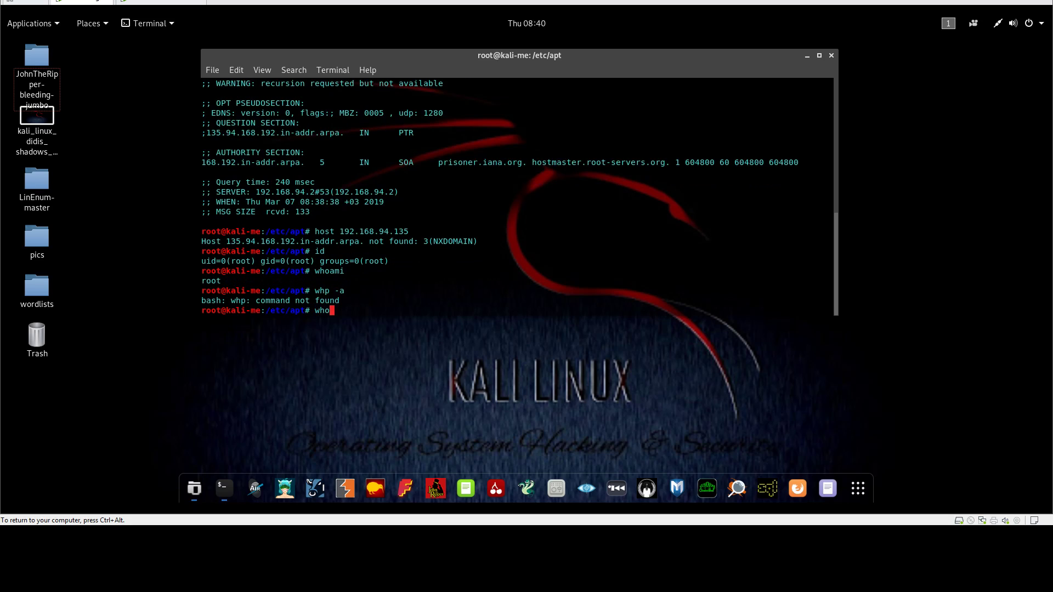
text( -a)
key(Return)
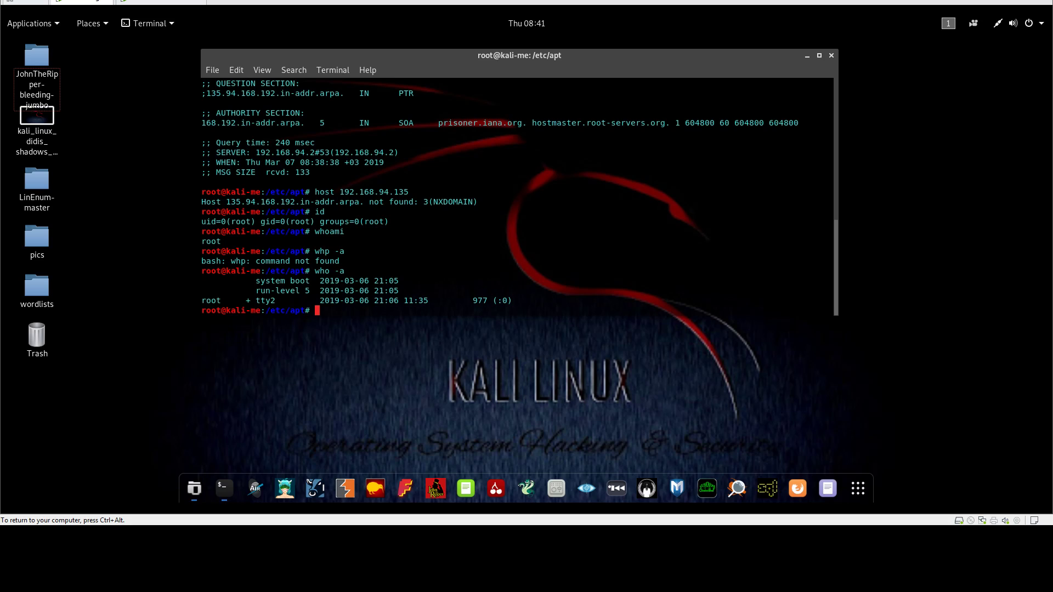
text(last -a)
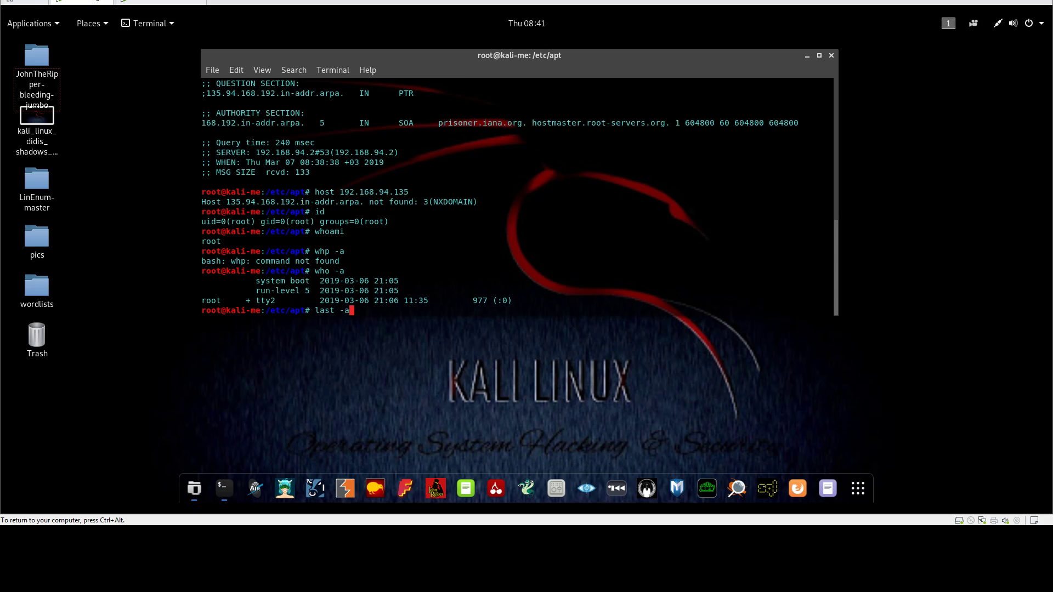
Run last -a and scroll through root logins and reboots back to Oct 13 2018.
key(Return)
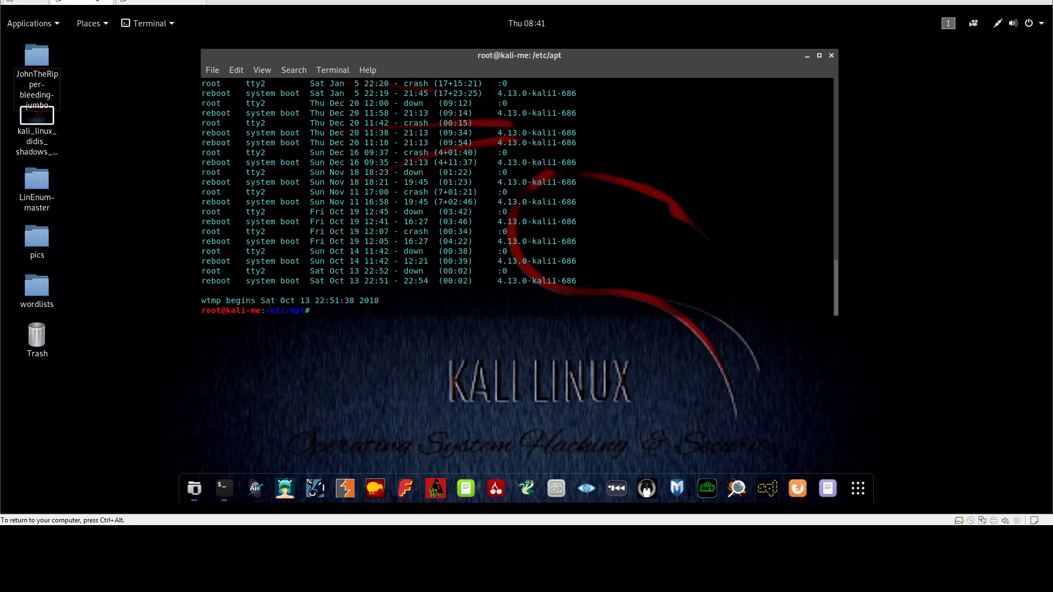
mouse_move(482, 268)
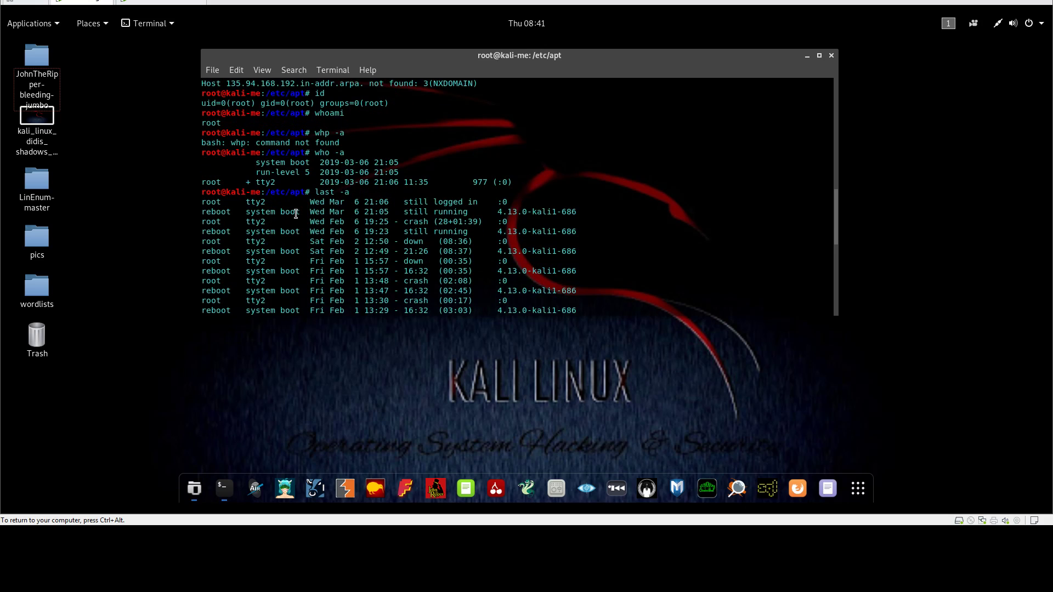
mouse_move(277, 251)
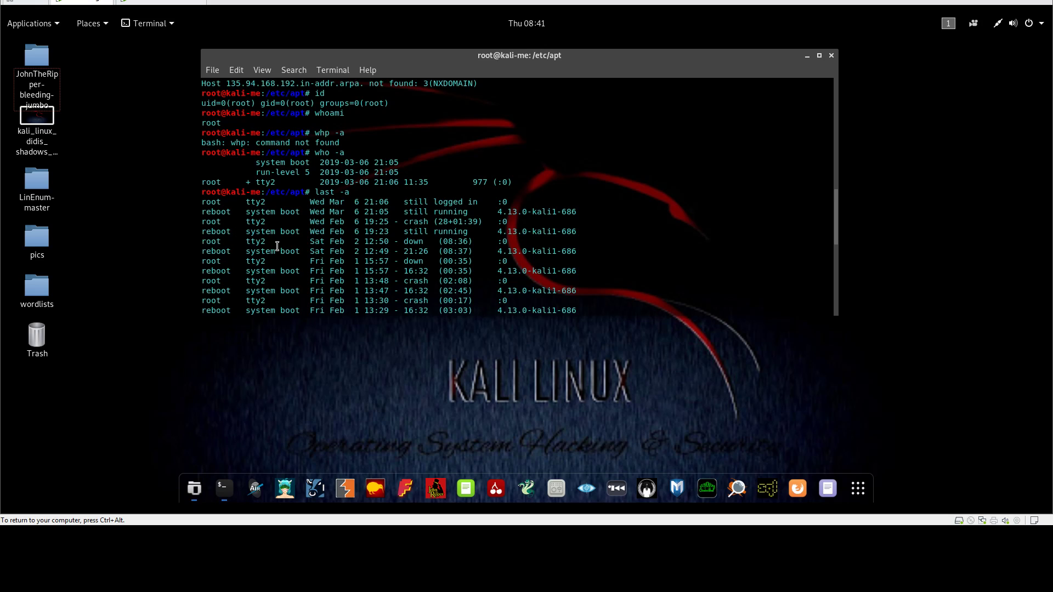
scroll(down, 3)
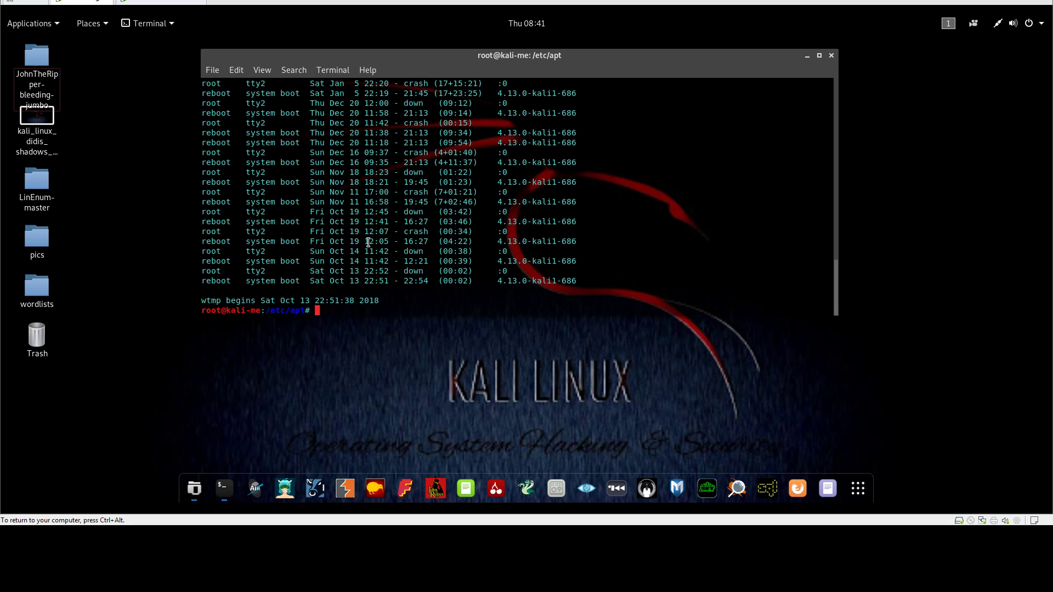
text(ps)
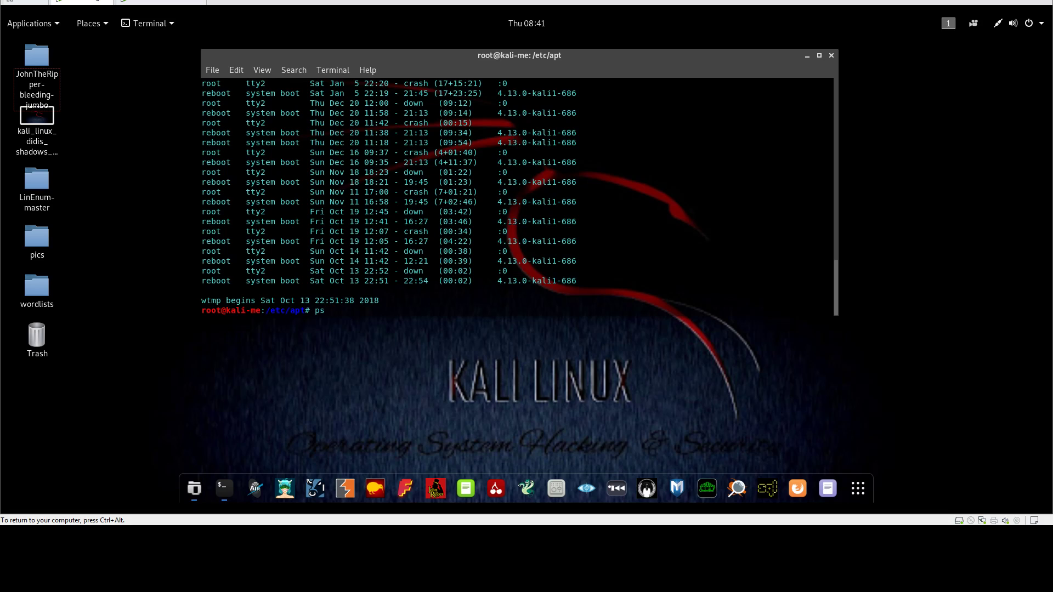
Run ps -ef and scroll through every process with its UID, PID and command.
text(=ef)
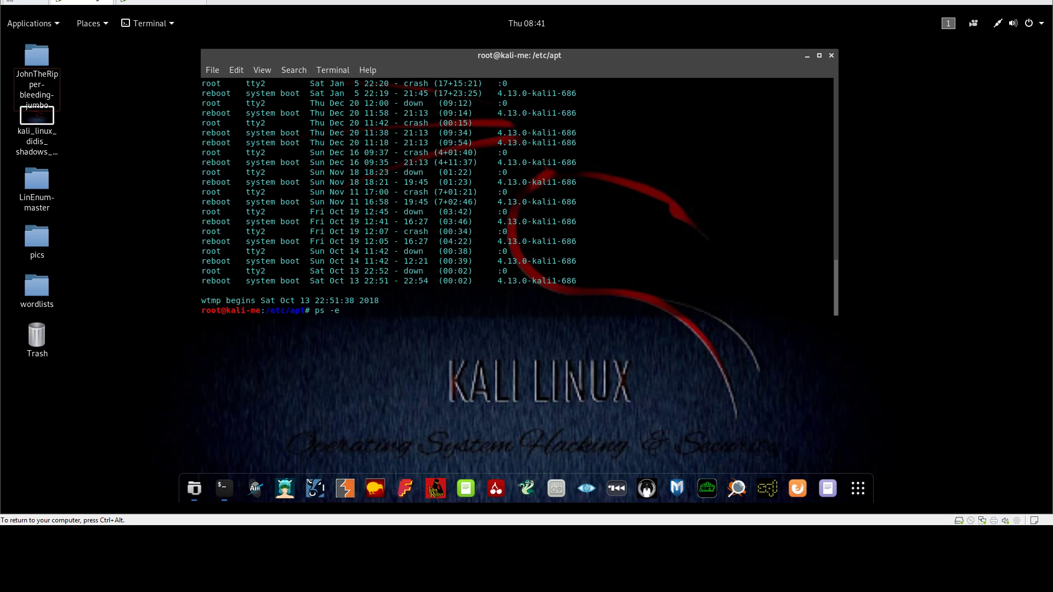
key(Return)
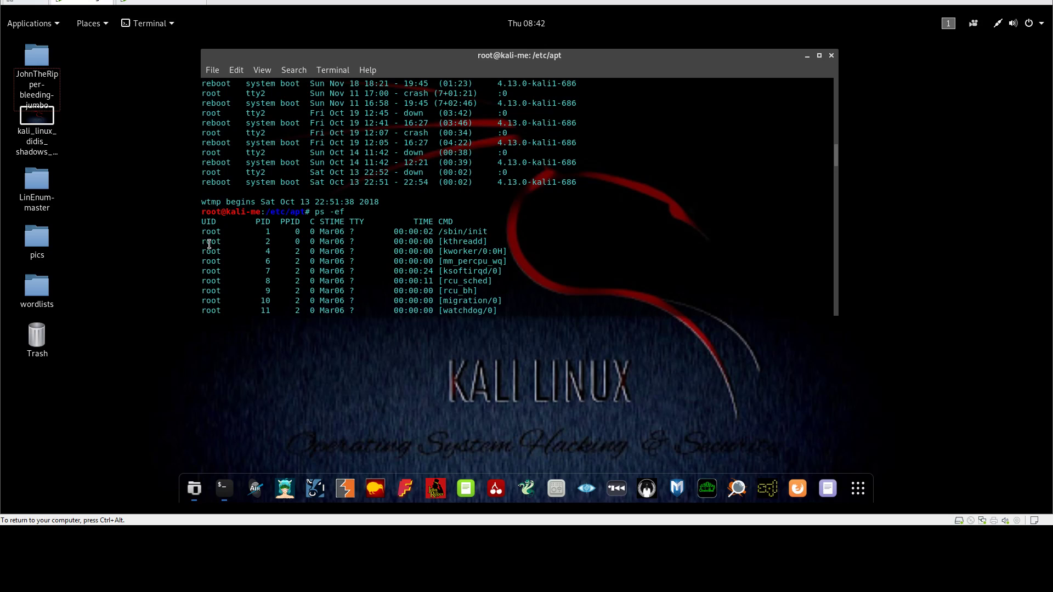
mouse_move(273, 242)
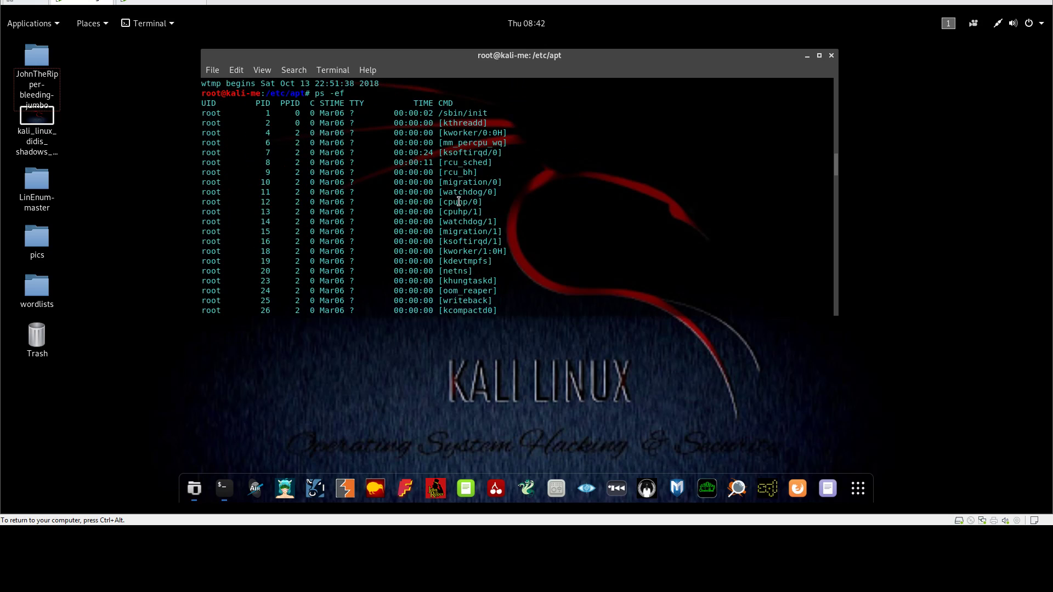
scroll(down, 3)
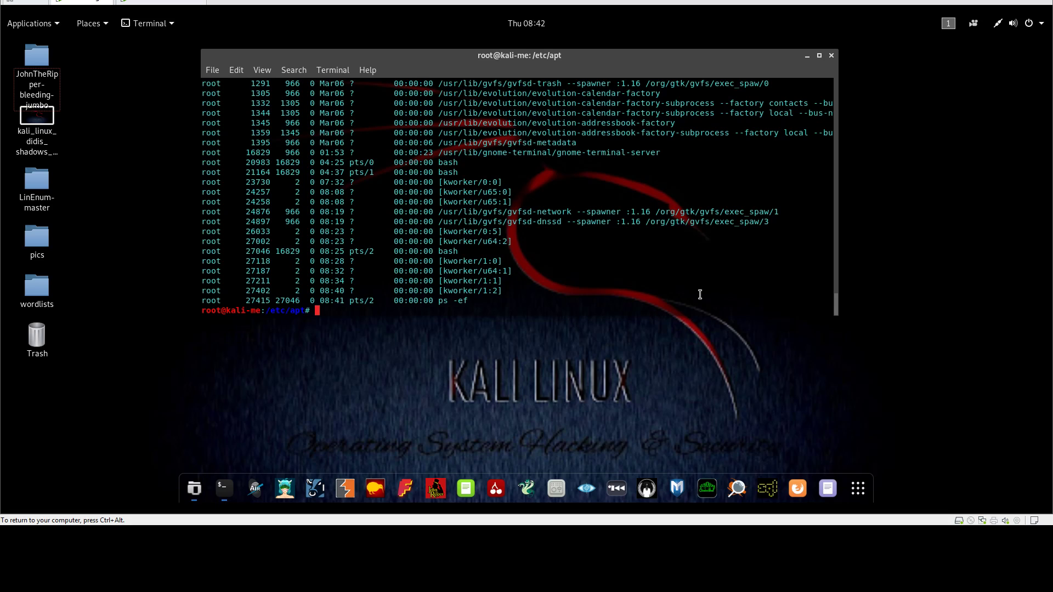
mouse_move(705, 292)
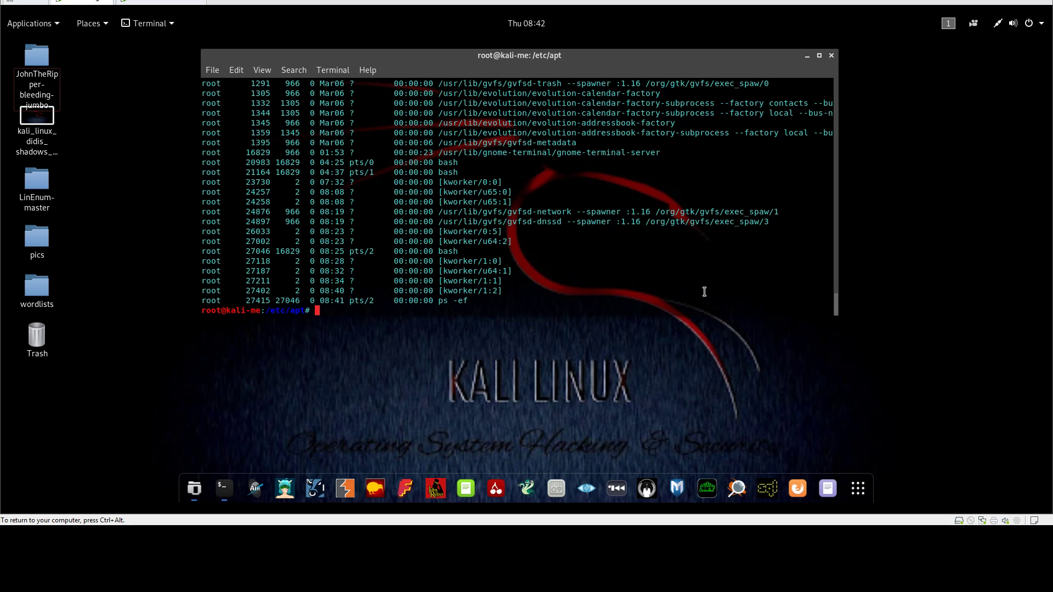
mouse_move(707, 281)
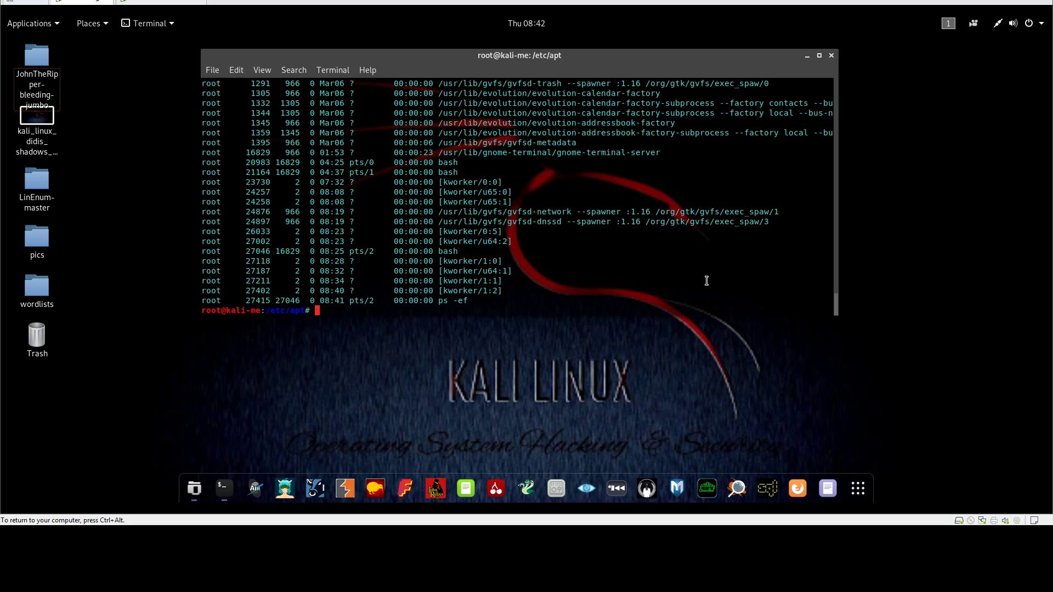
Run df -h, showing /dev/sda1 at 21G and 90% used.
text(df -h)
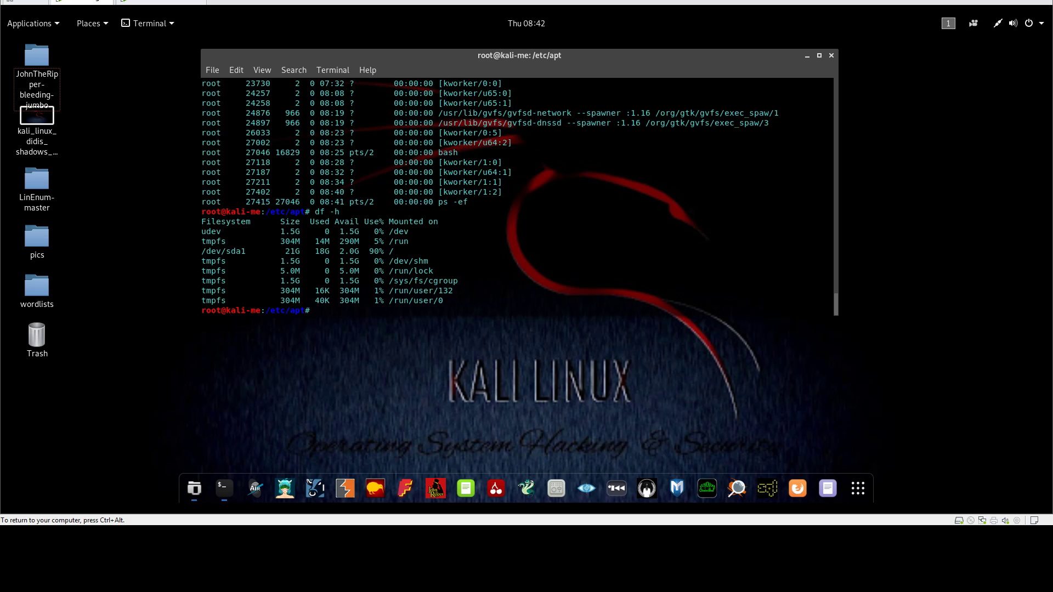
mouse_move(710, 228)
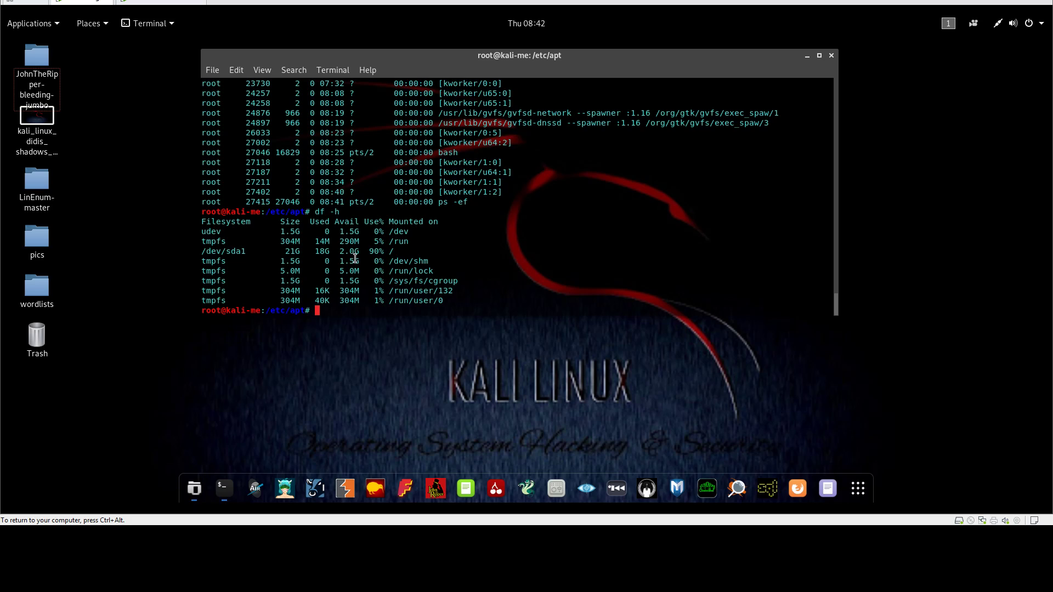
mouse_move(358, 257)
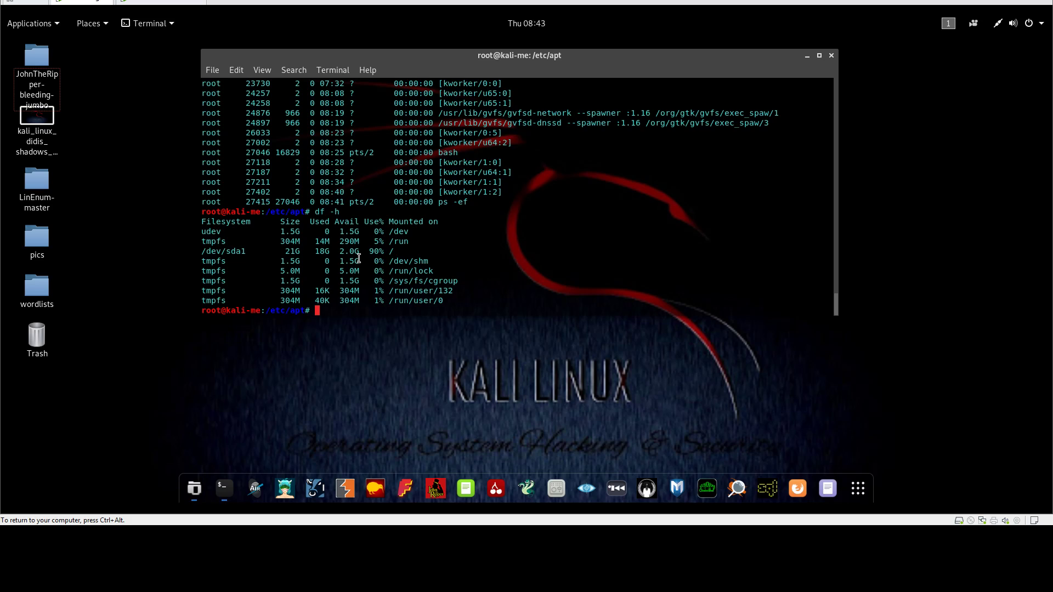
List all user accounts with getent passwd, root through Debian-snmp, and begin cat /etc/issue.
text(gete)
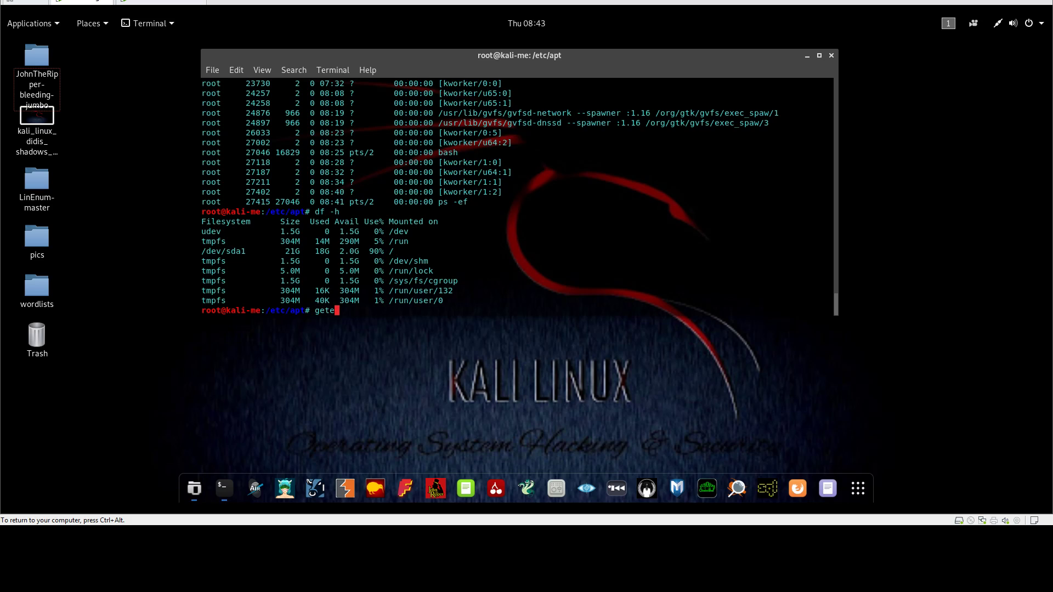
text(nt)
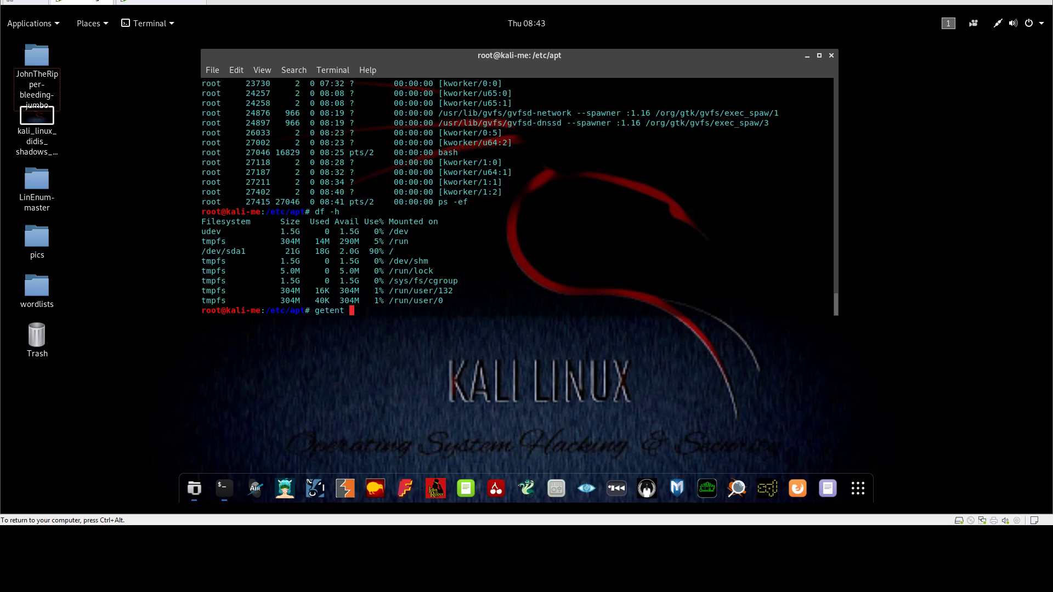
text(pasw)
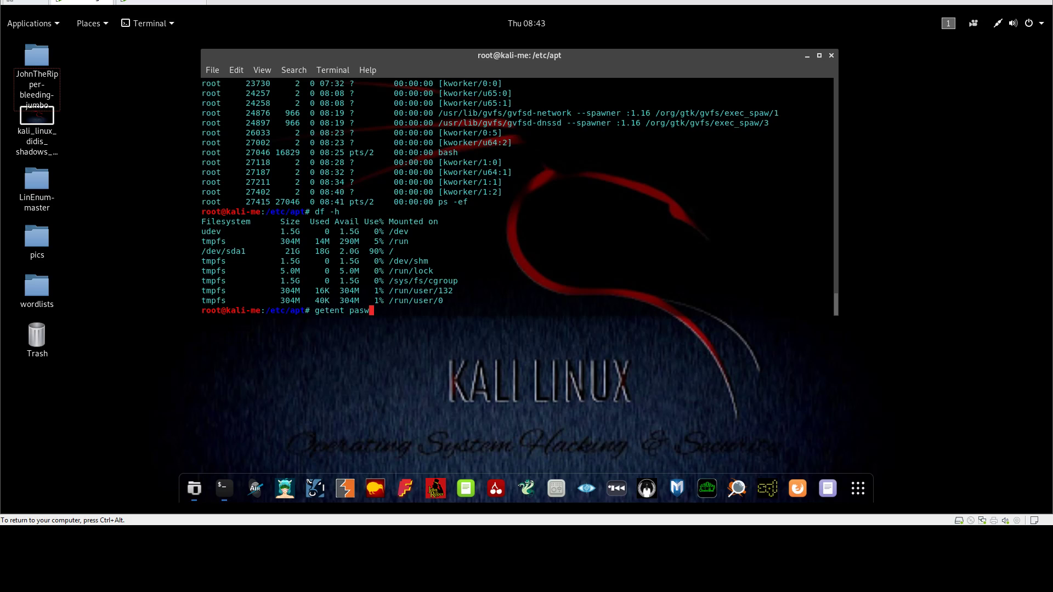
key(Return)
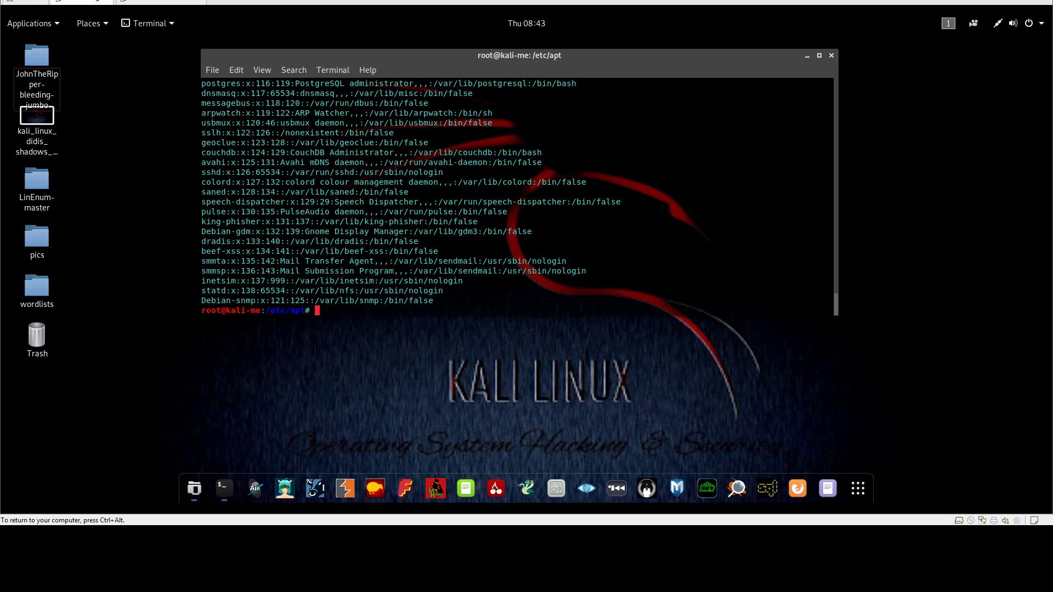
mouse_move(195, 234)
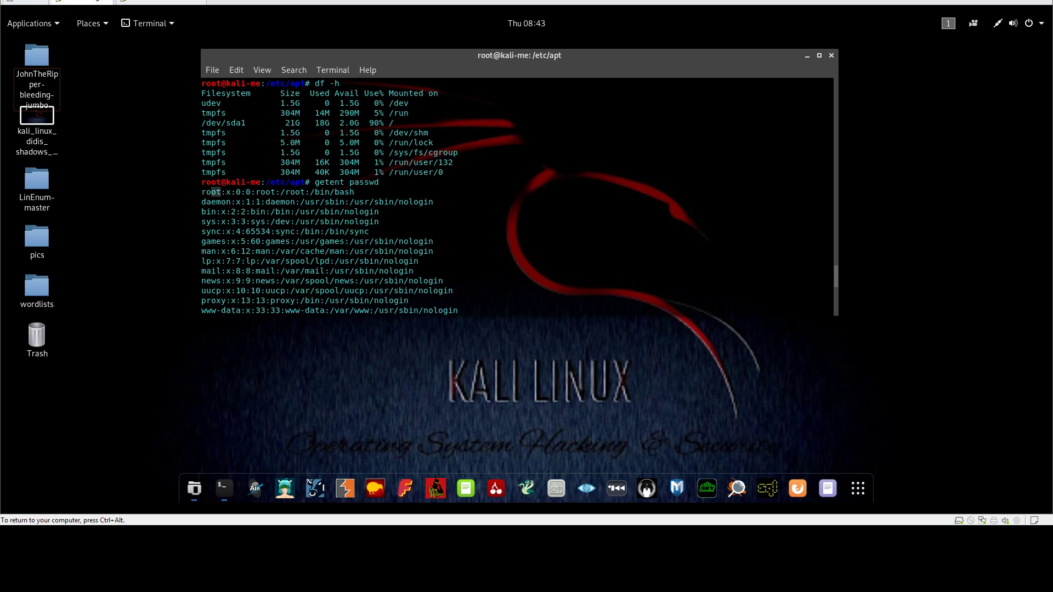
scroll(down, 3)
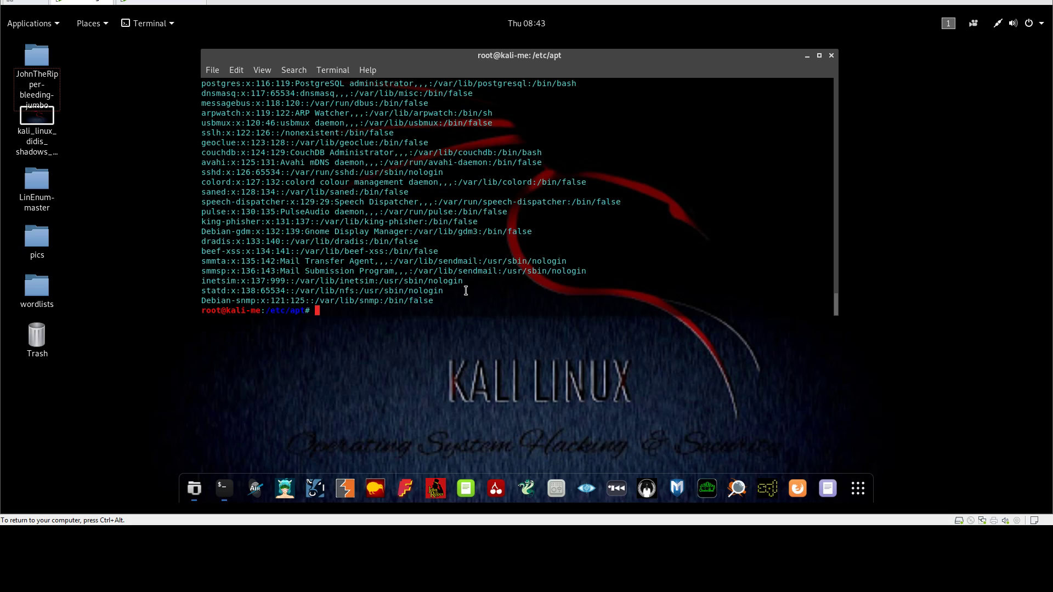
mouse_move(545, 307)
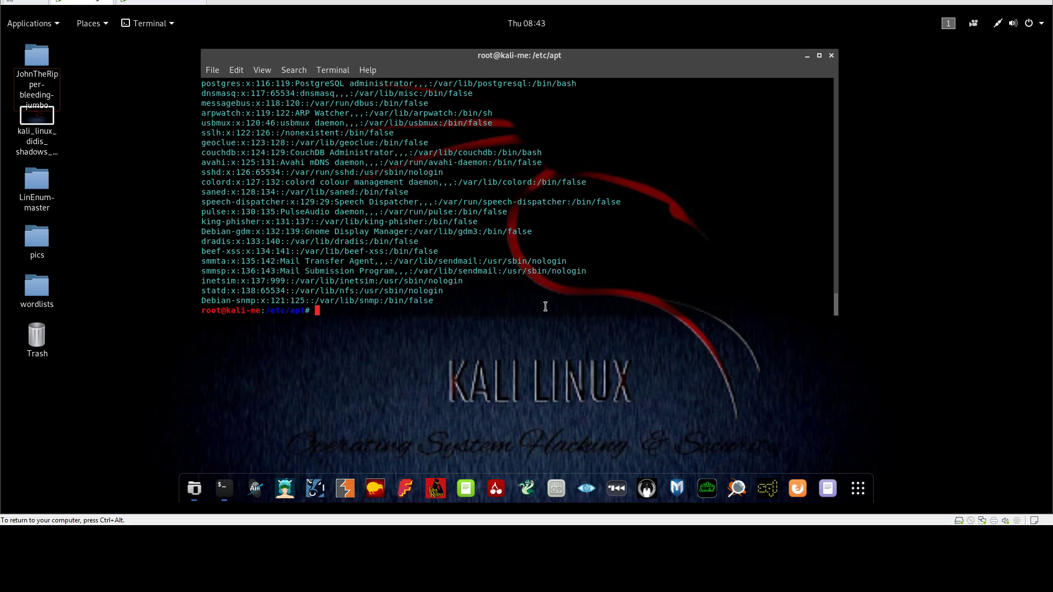
text(cat /etc/issue)
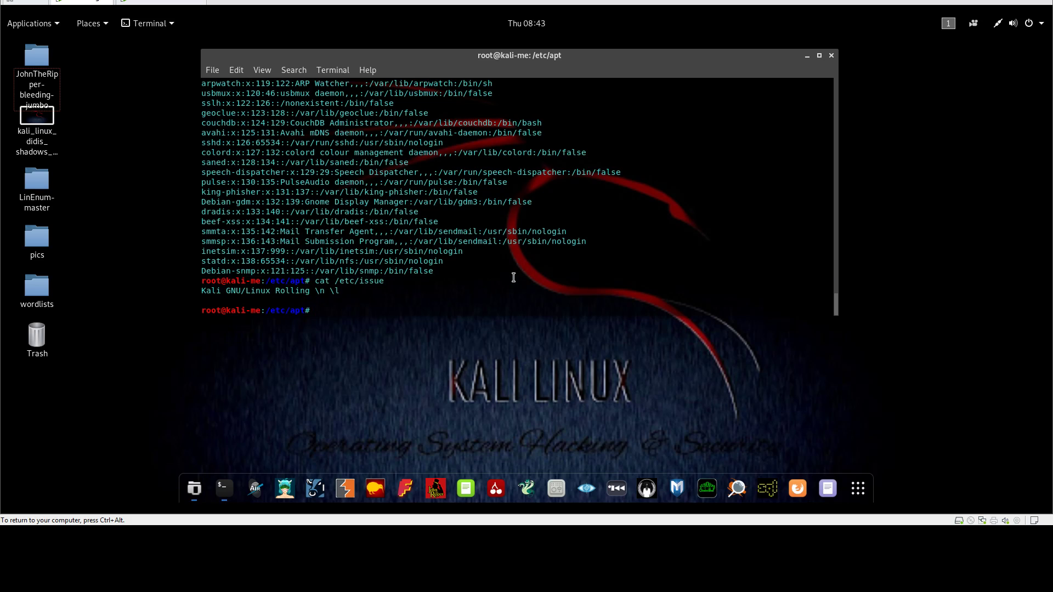
Show the Kali Rolling banner with cat /etc/issue and attempt reading /etc/release.
text(cat /etc/issue)
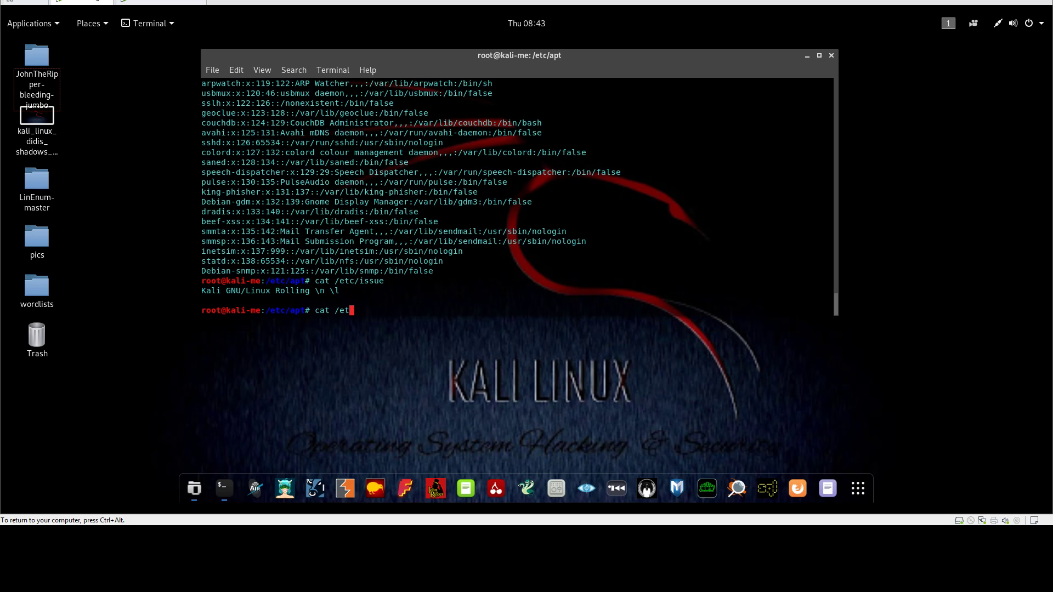
text(c/)
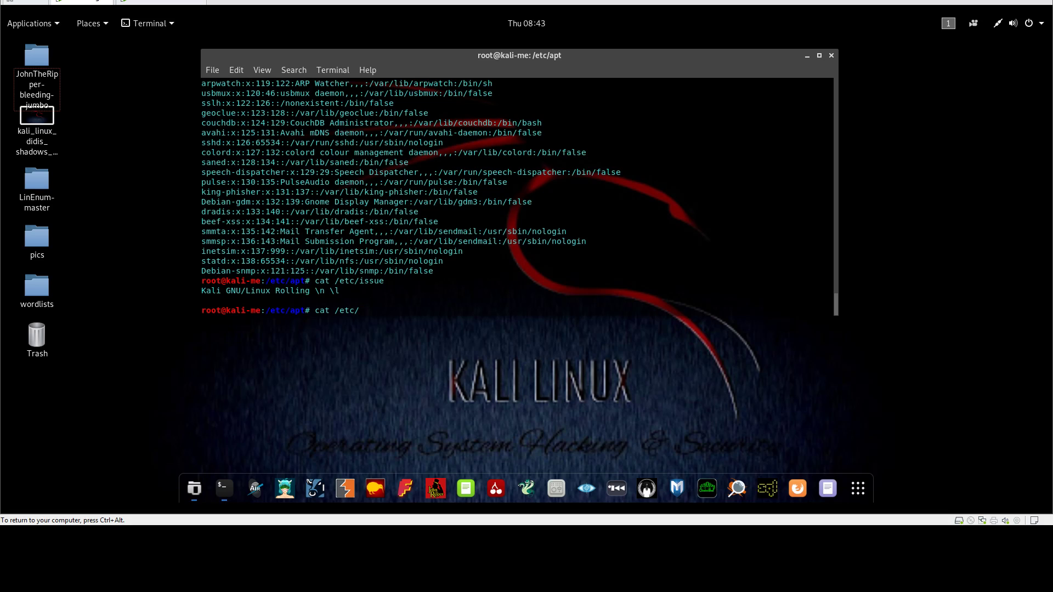
text(r)
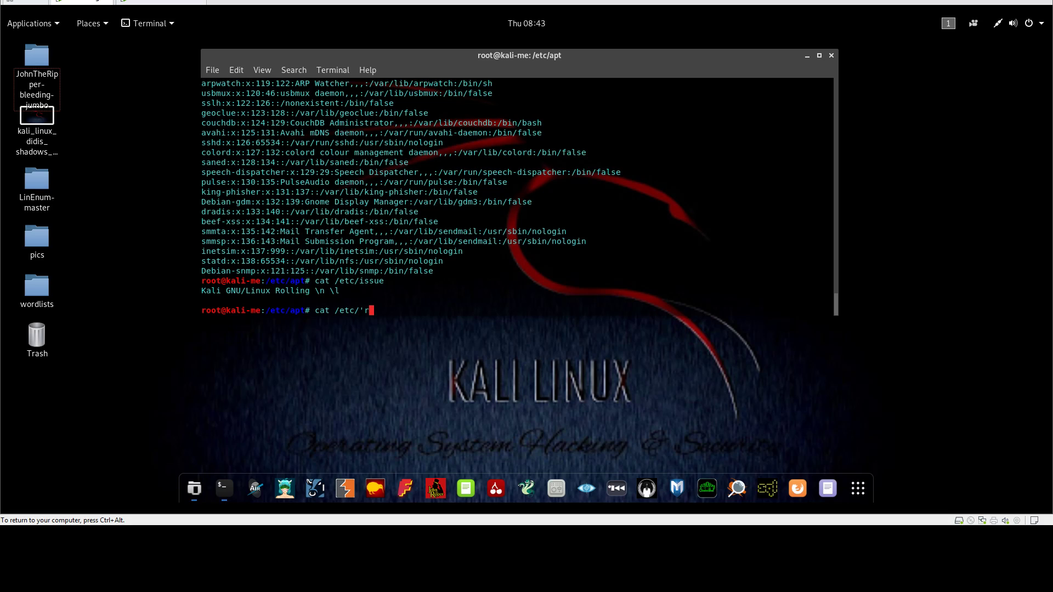
text(elease;)
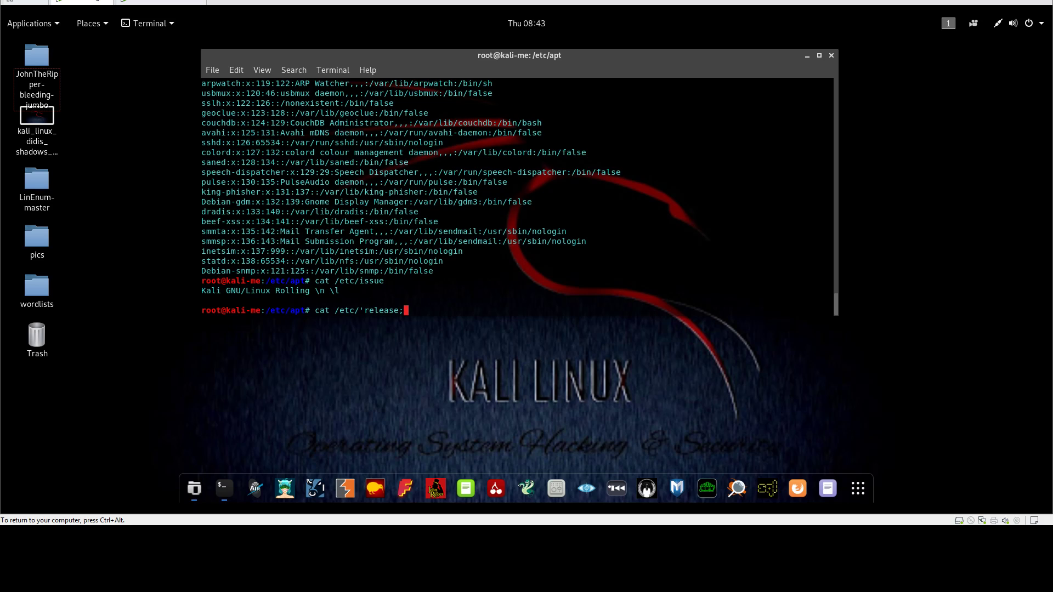
key(Return)
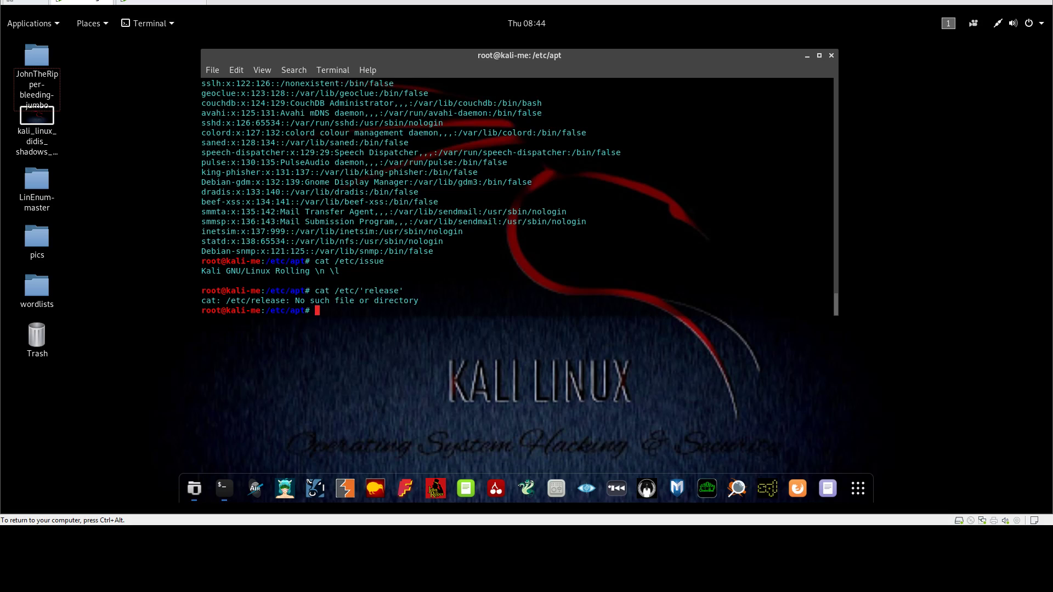
Retry cat /etc/release, which fails, then read /proc/version for kernel 4.13.0-kali1-686.
text(cat /etc/release)
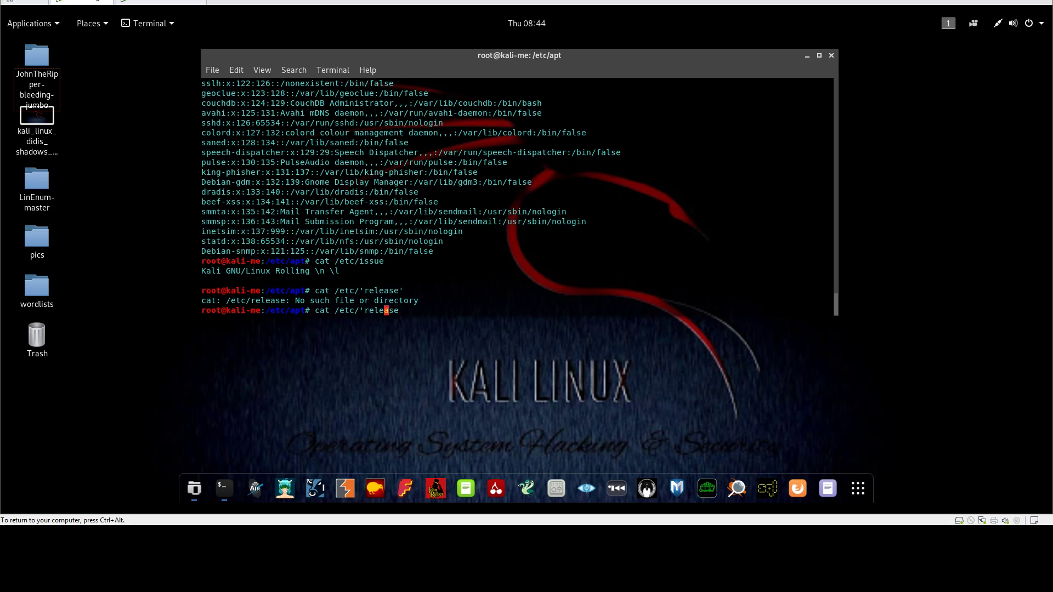
key(Return)
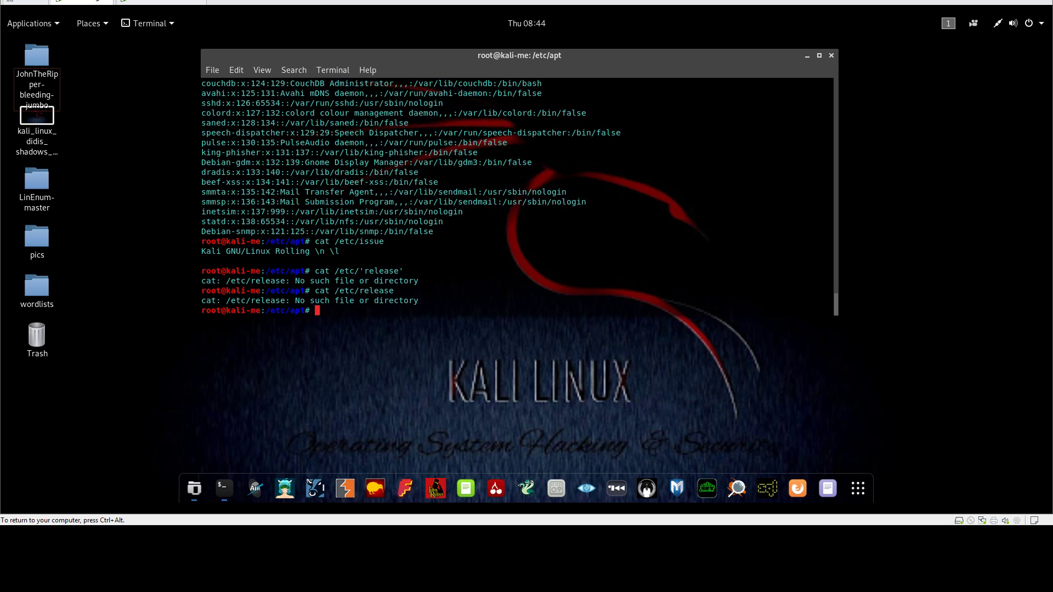
text(cat /etc/releas)
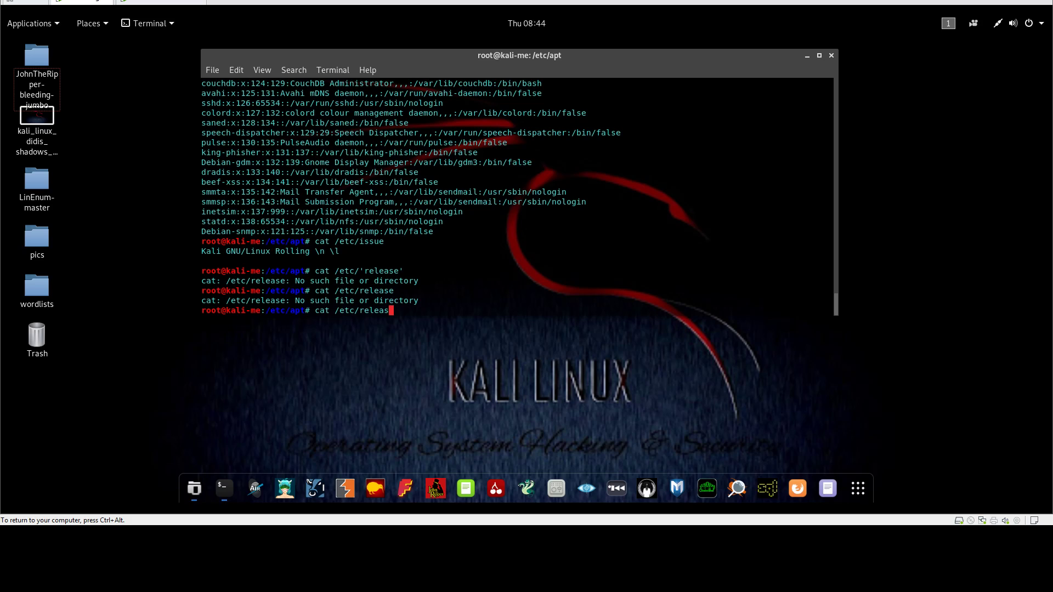
key(BackSpace)
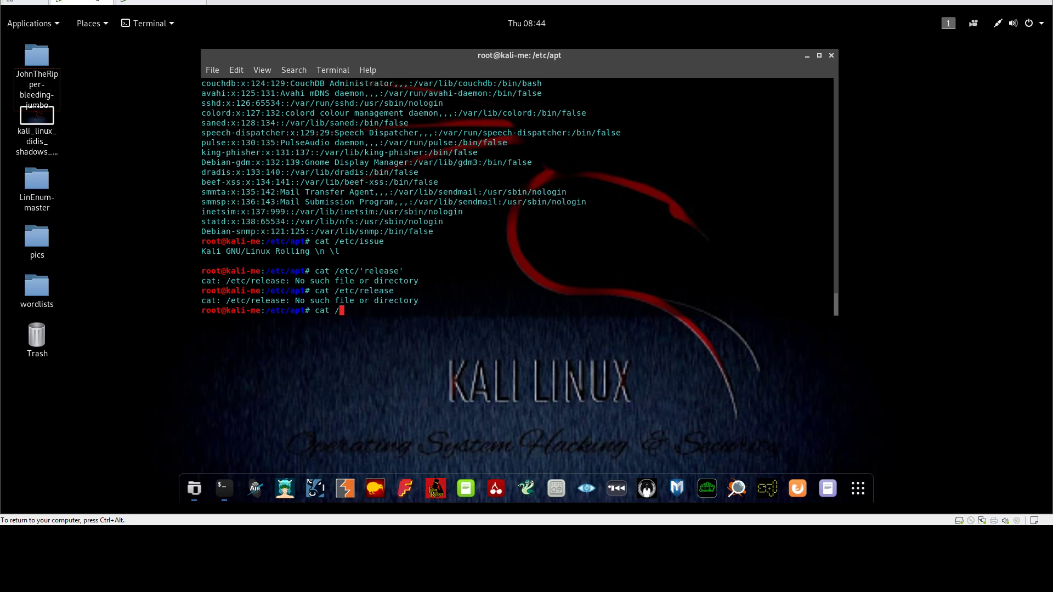
text(proc/version)
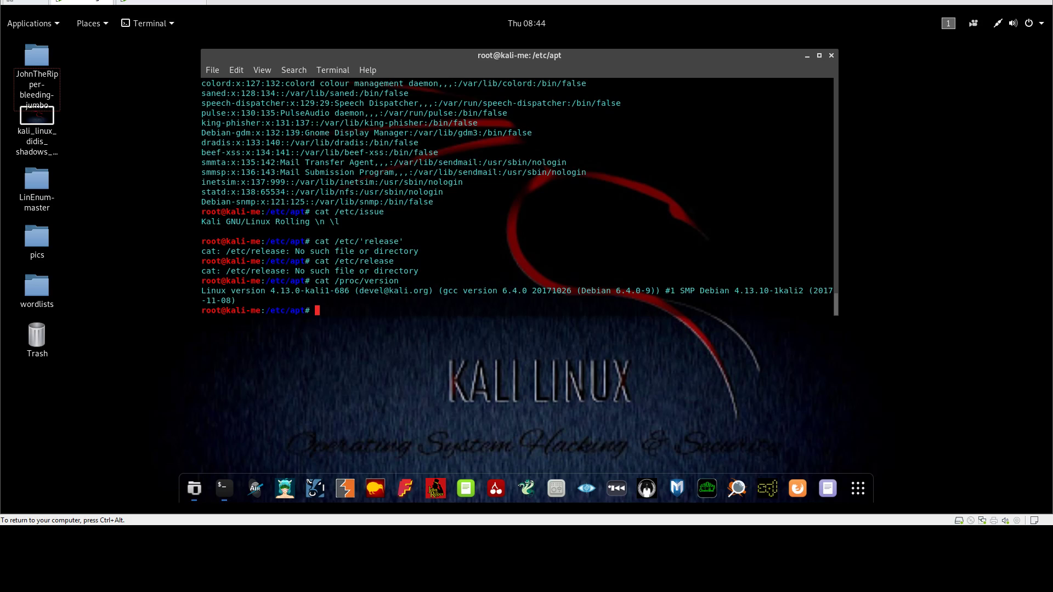
mouse_move(472, 233)
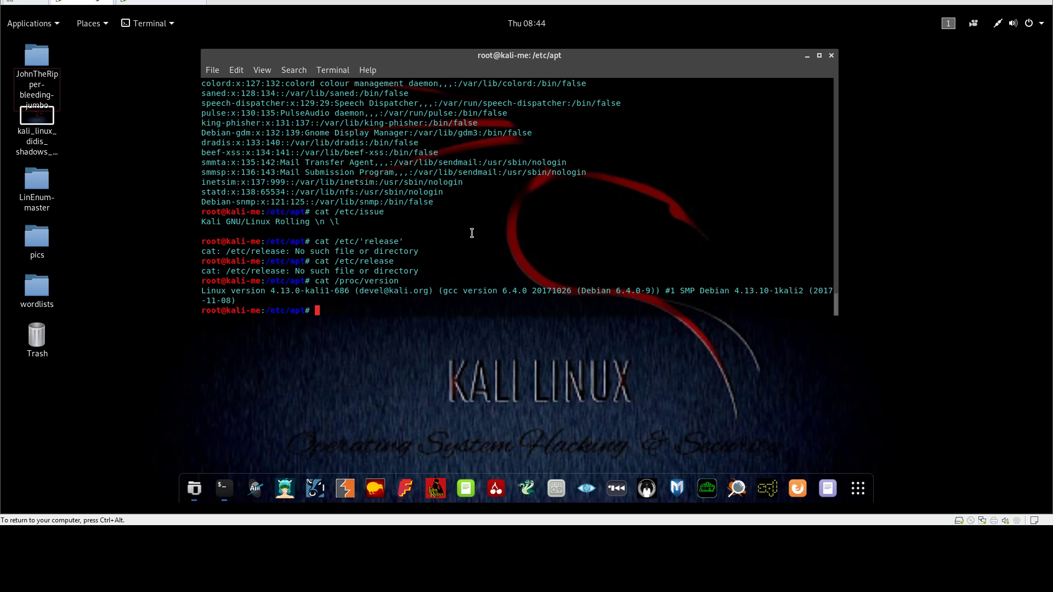
mouse_move(275, 377)
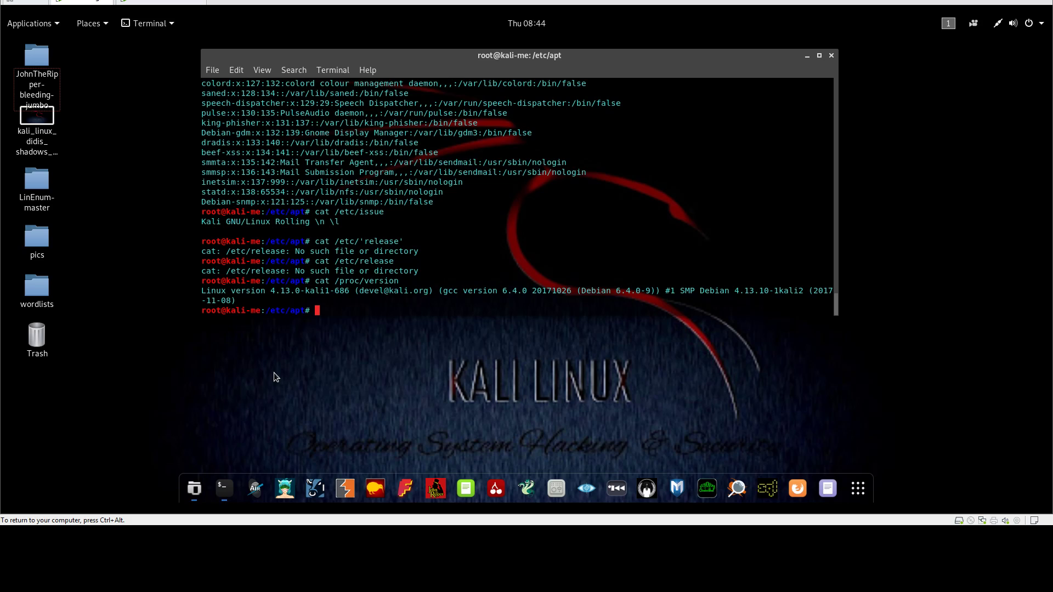